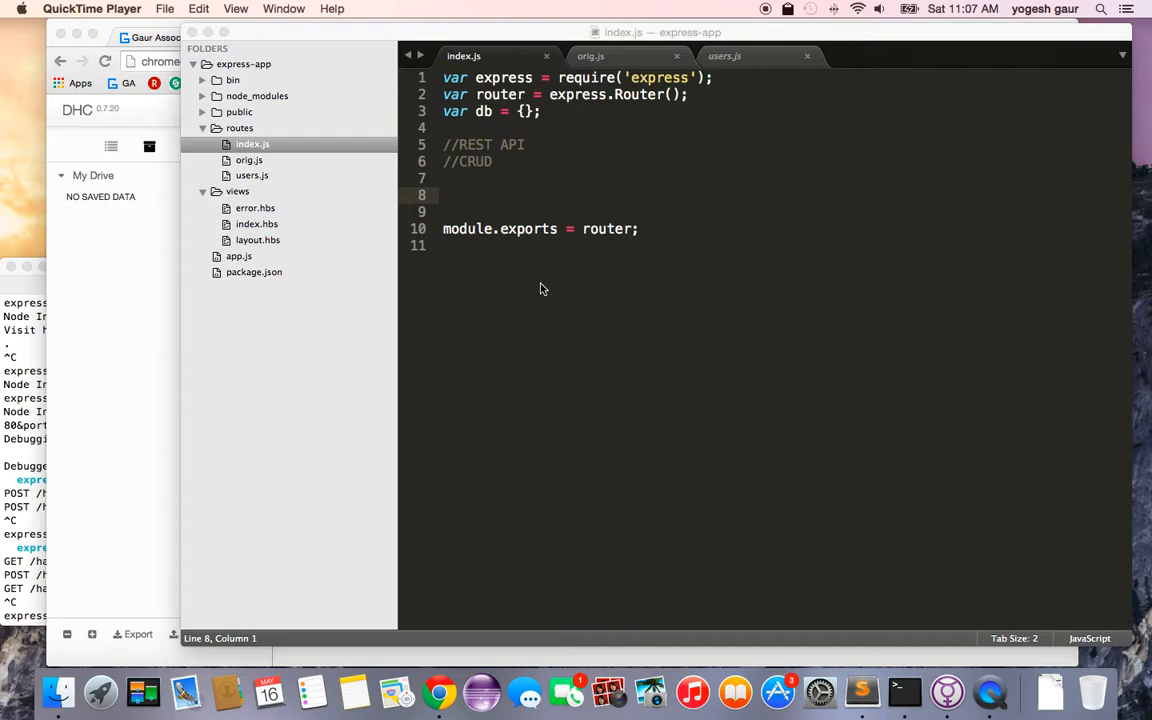
mouse_move(492, 204)
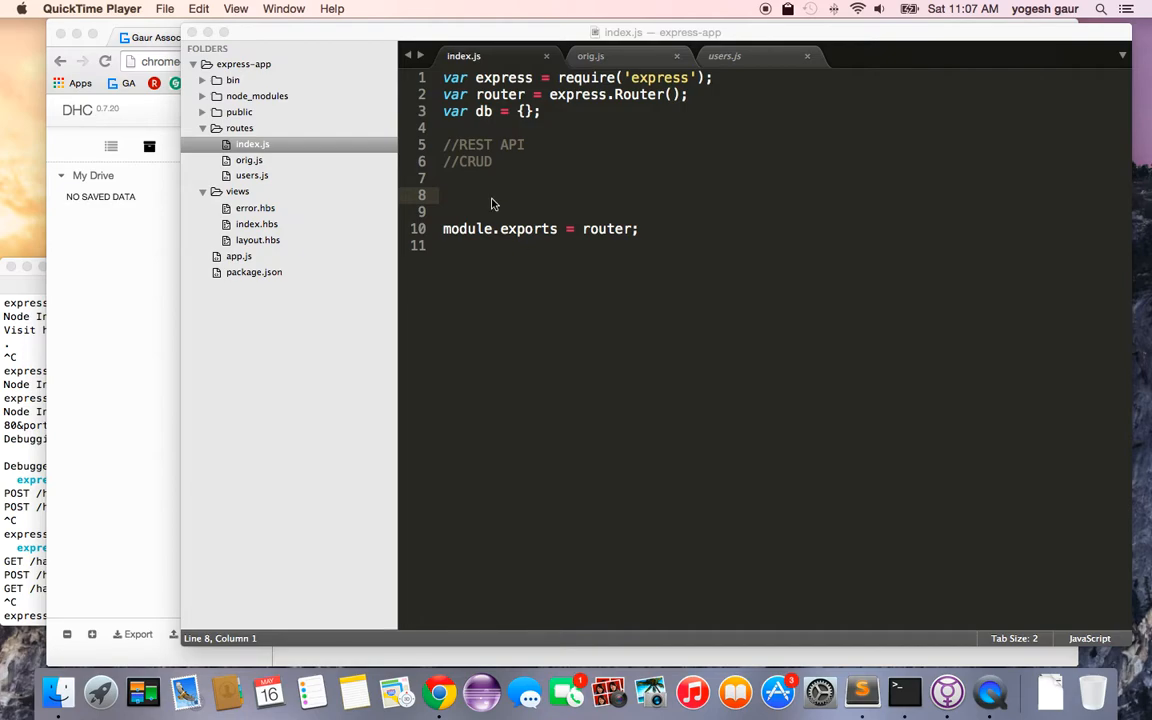
mouse_move(448, 194)
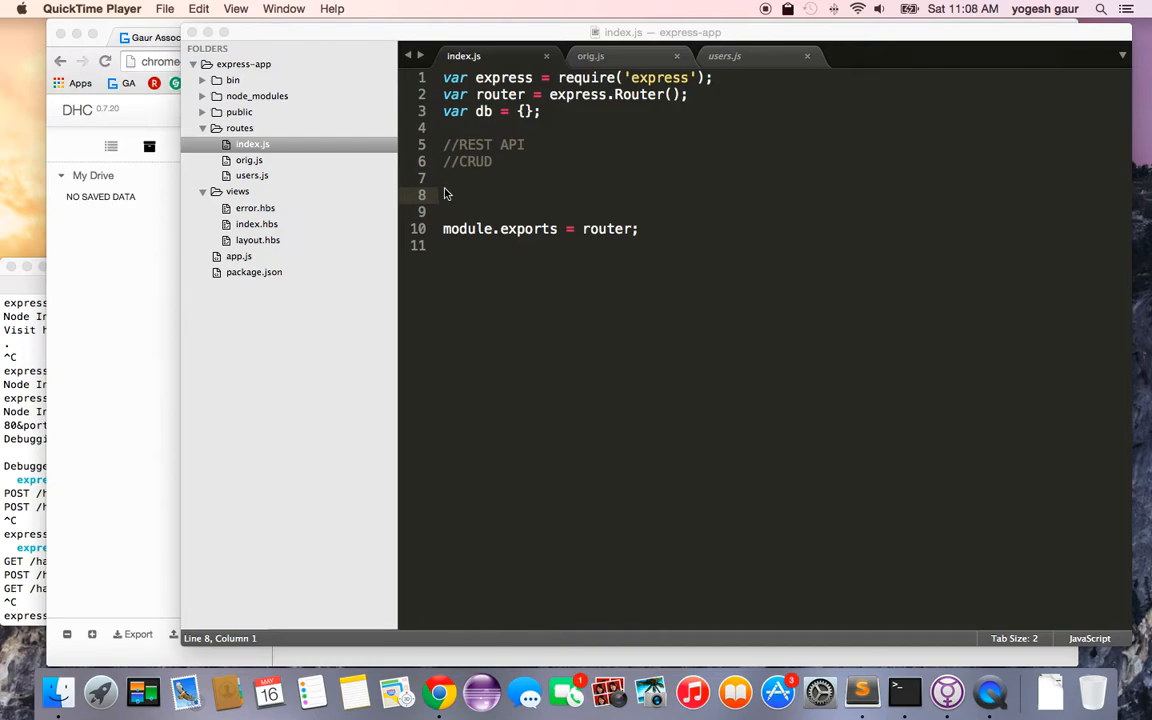
Step: Paste the Create router.post('/:id') block from orig.js under //CRUD in index.js
left_click(572, 120)
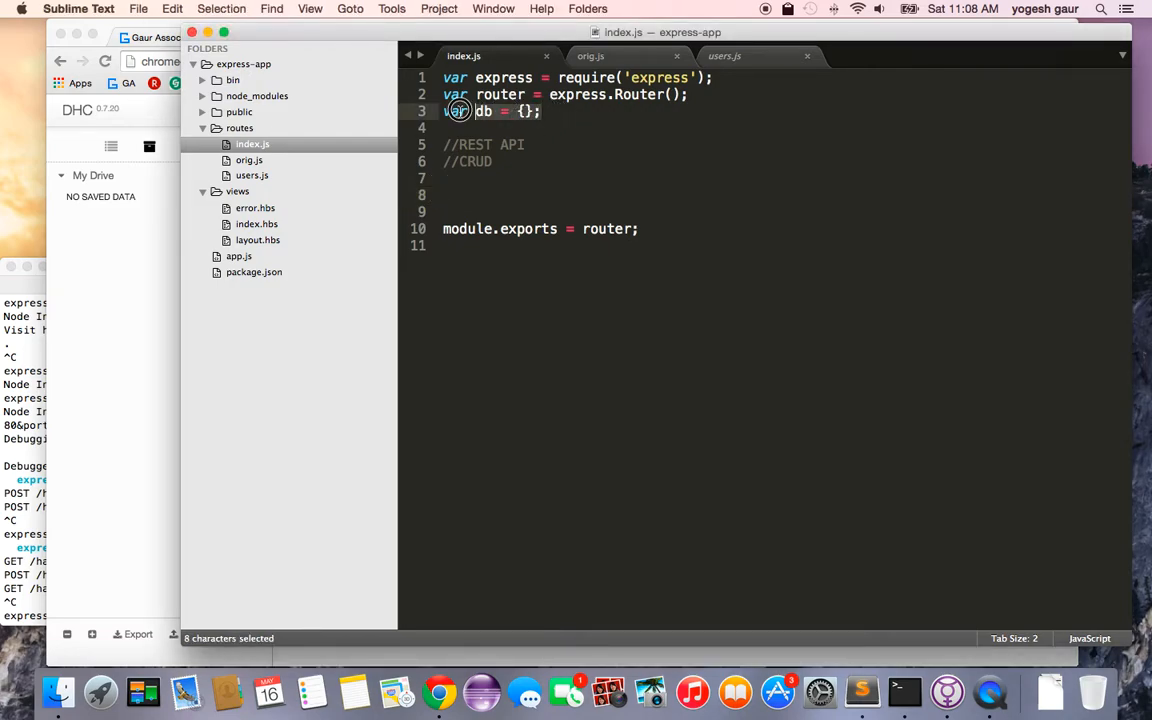
left_click_drag(452, 112, 492, 112)
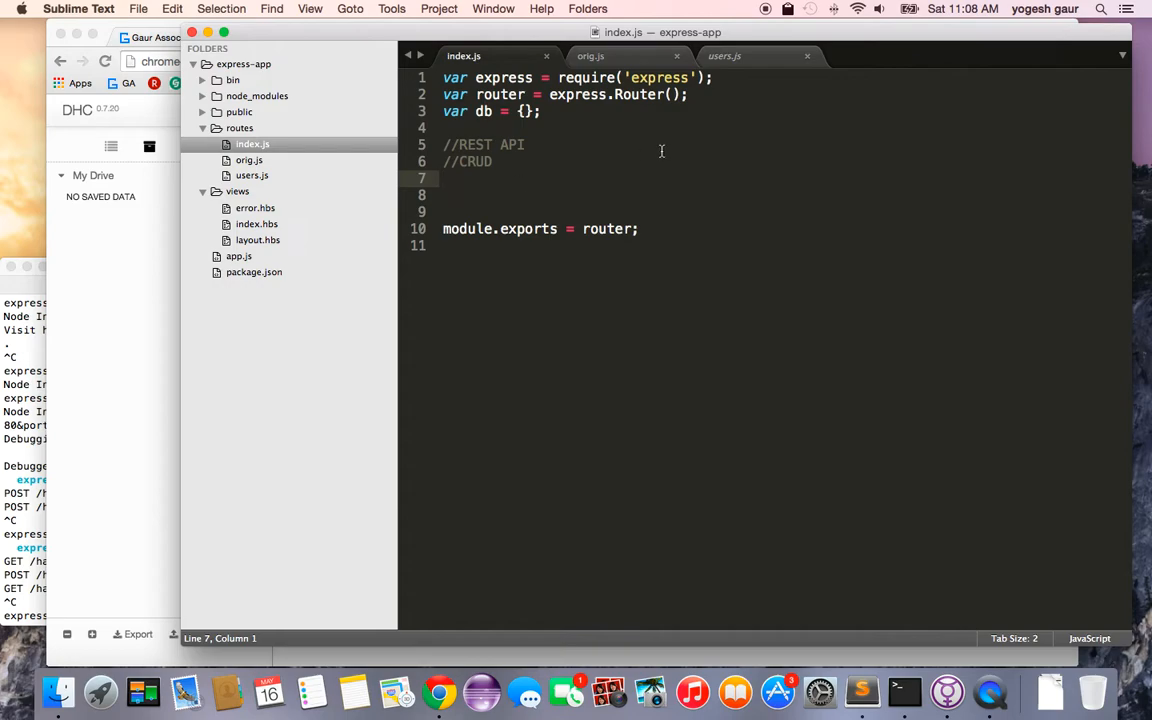
mouse_move(724, 56)
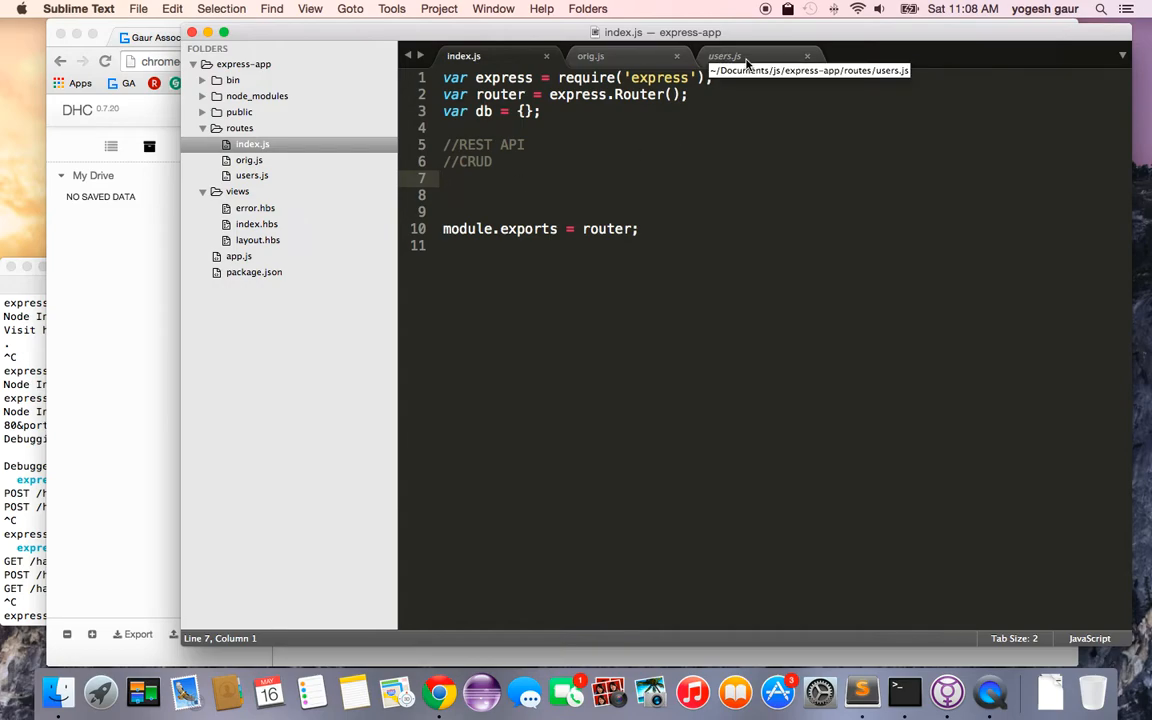
left_click(590, 56)
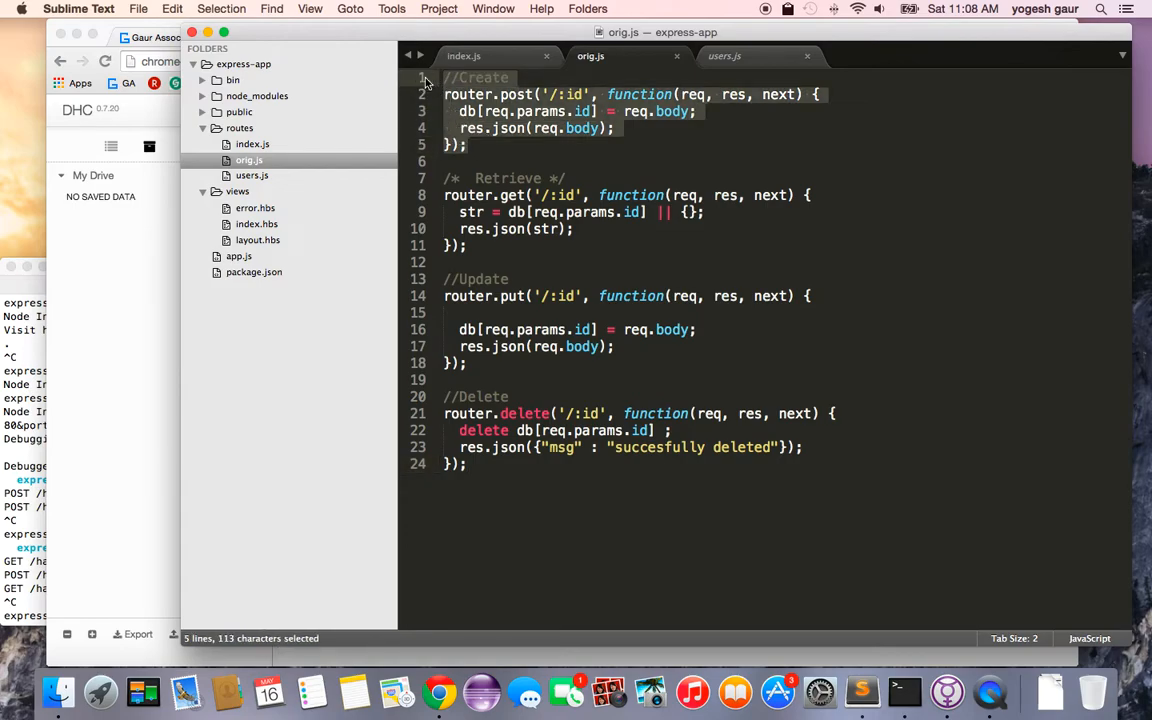
left_click(464, 56)
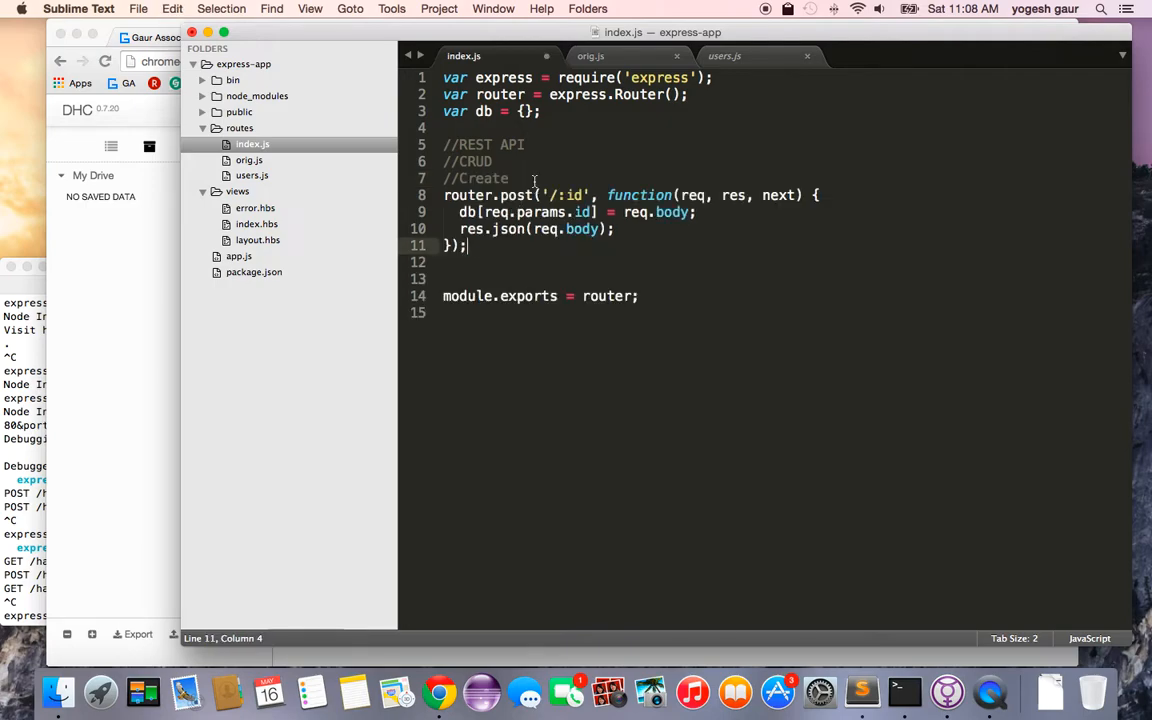
Step: Walk through the Create route: the :id parameter, the req argument and the db store
left_click(508, 178)
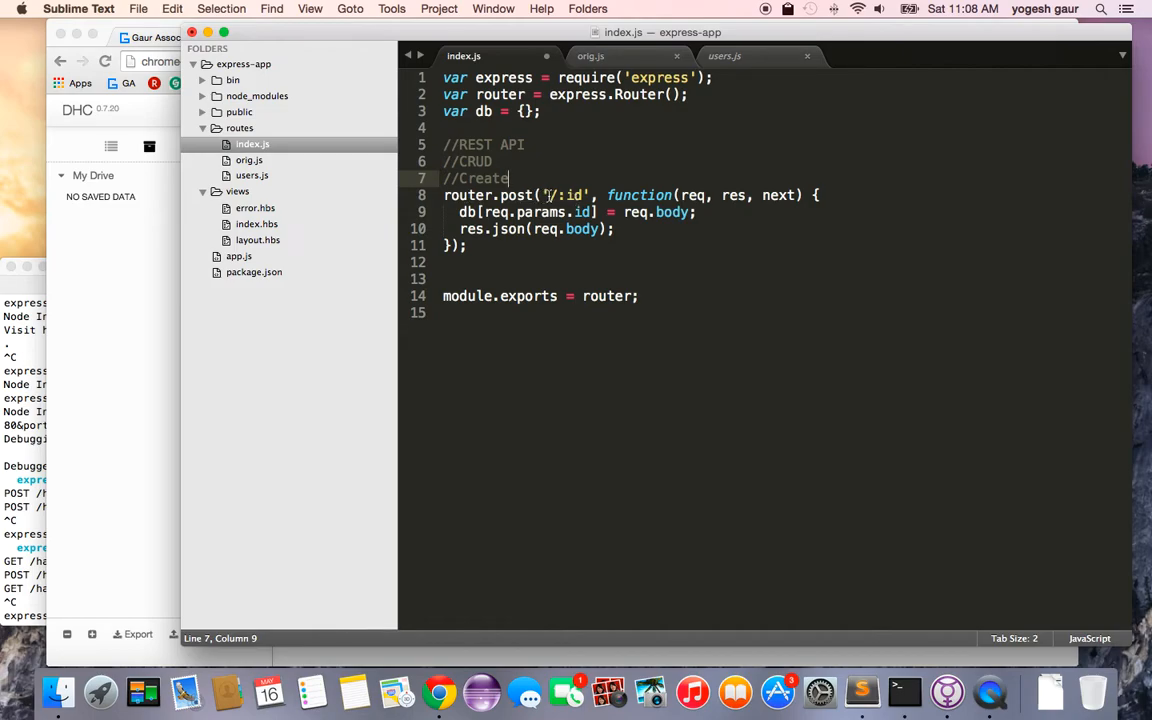
double_click(570, 196)
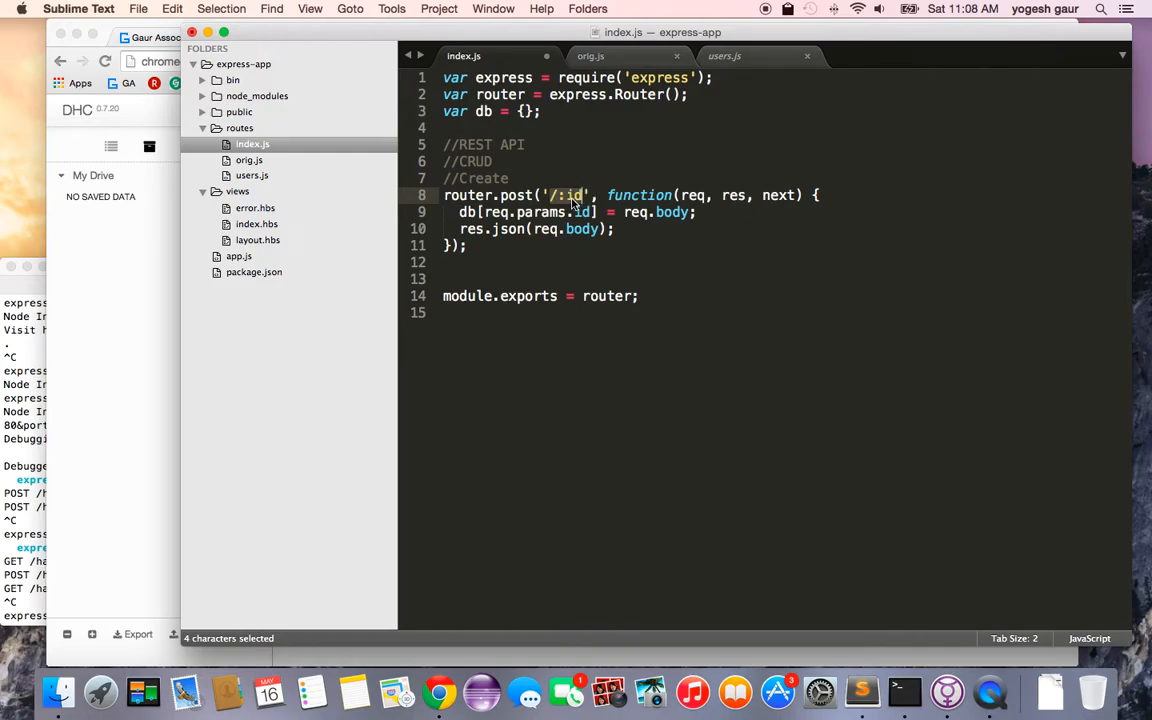
left_click(576, 196)
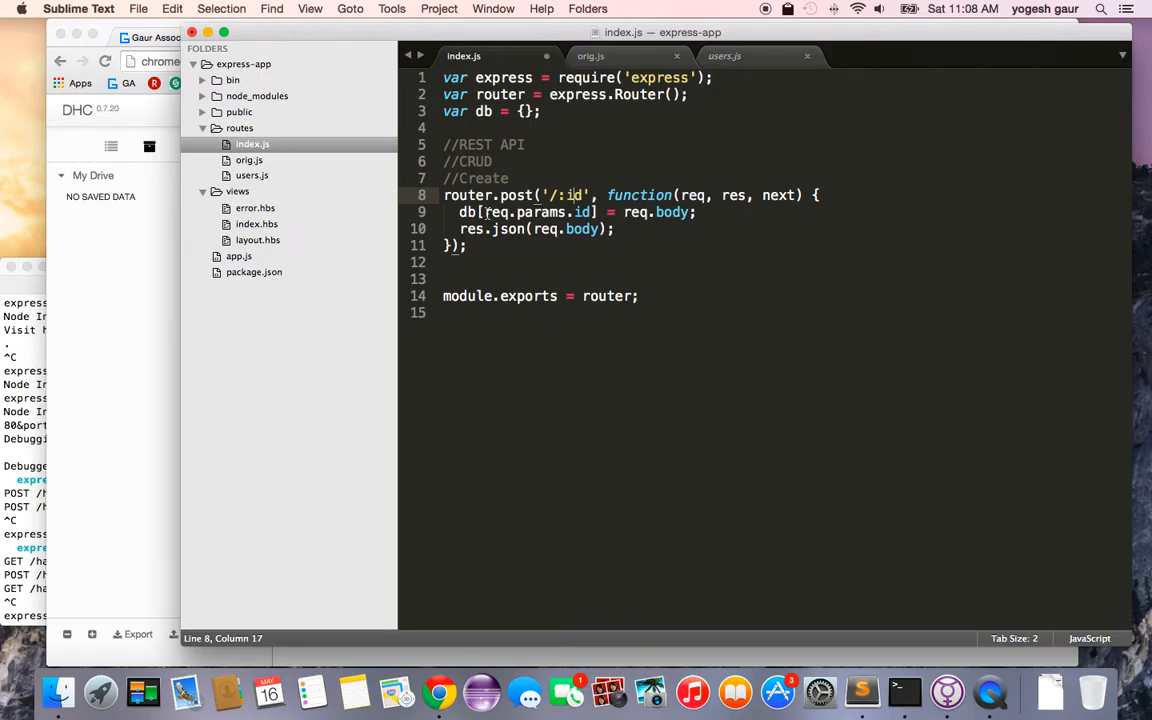
double_click(690, 196)
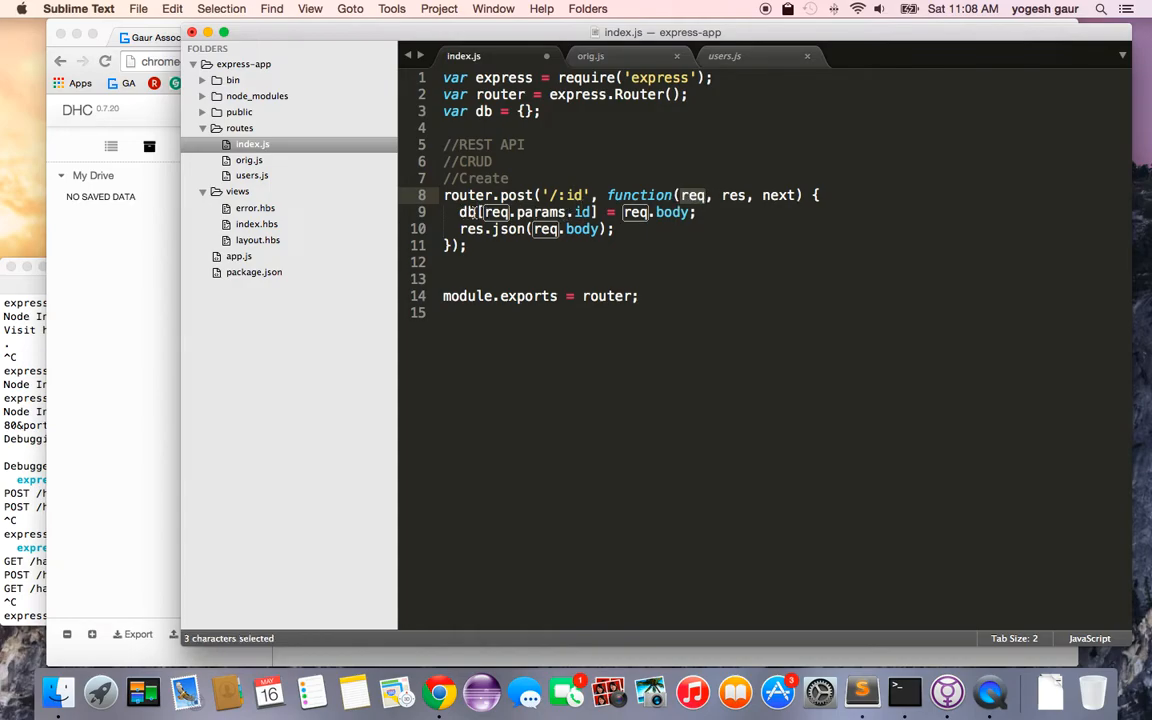
mouse_move(676, 228)
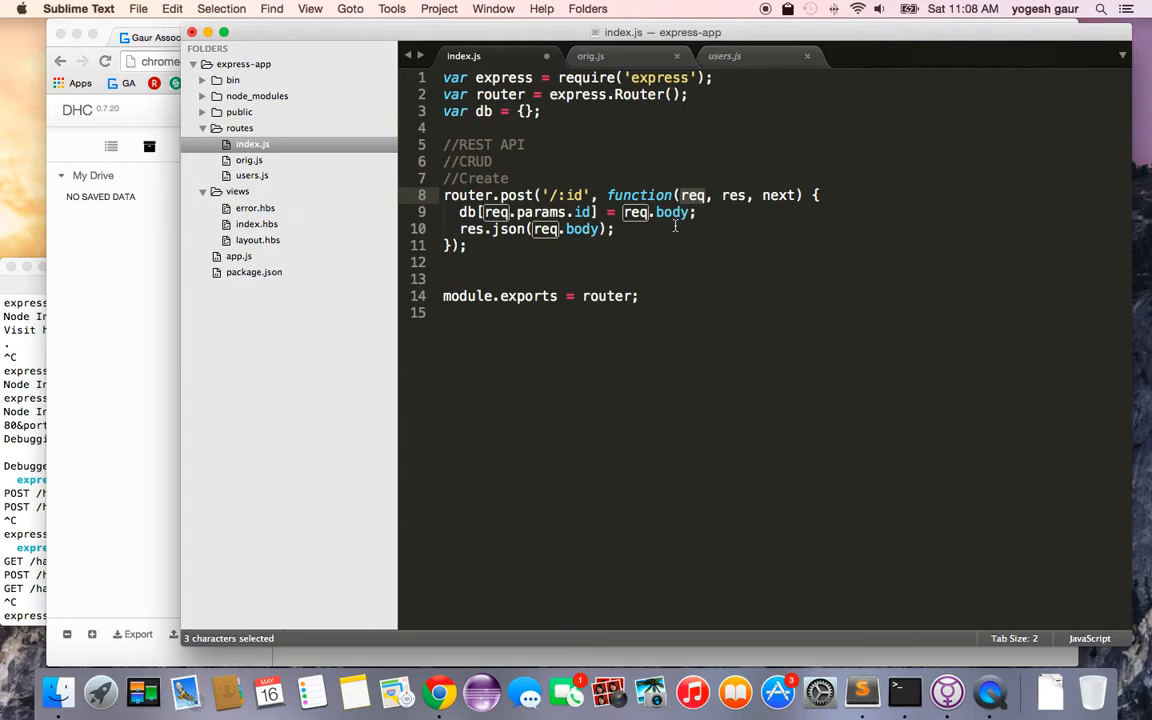
mouse_move(690, 214)
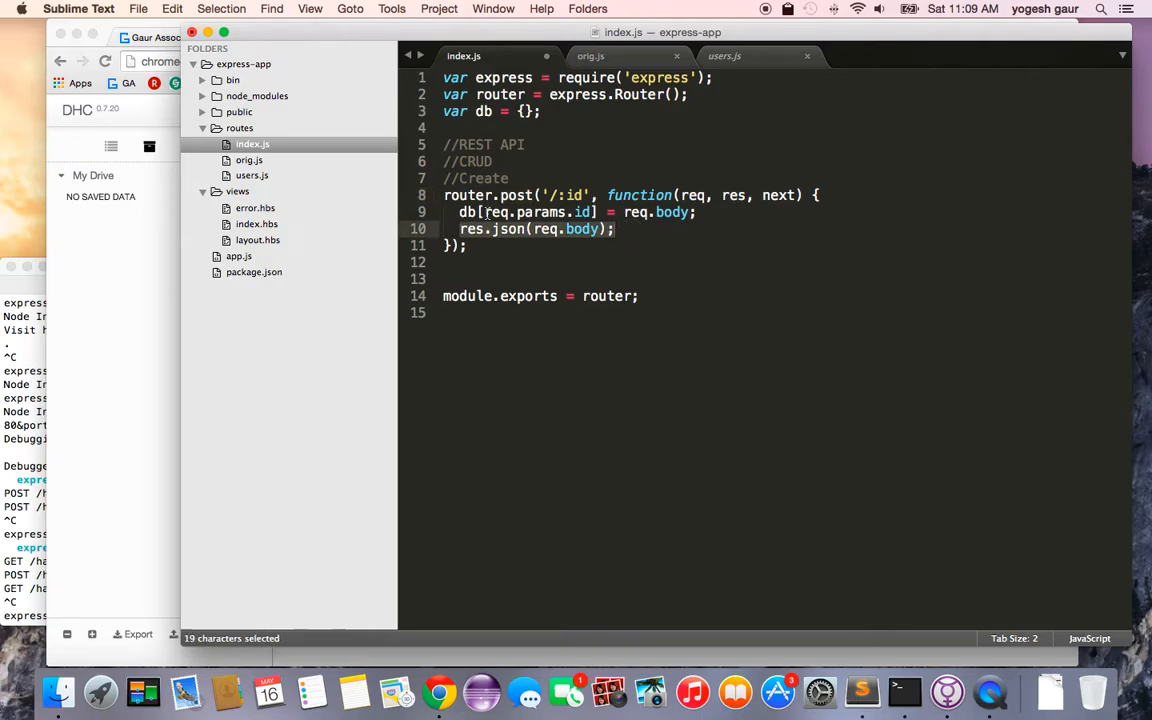
left_click(488, 262)
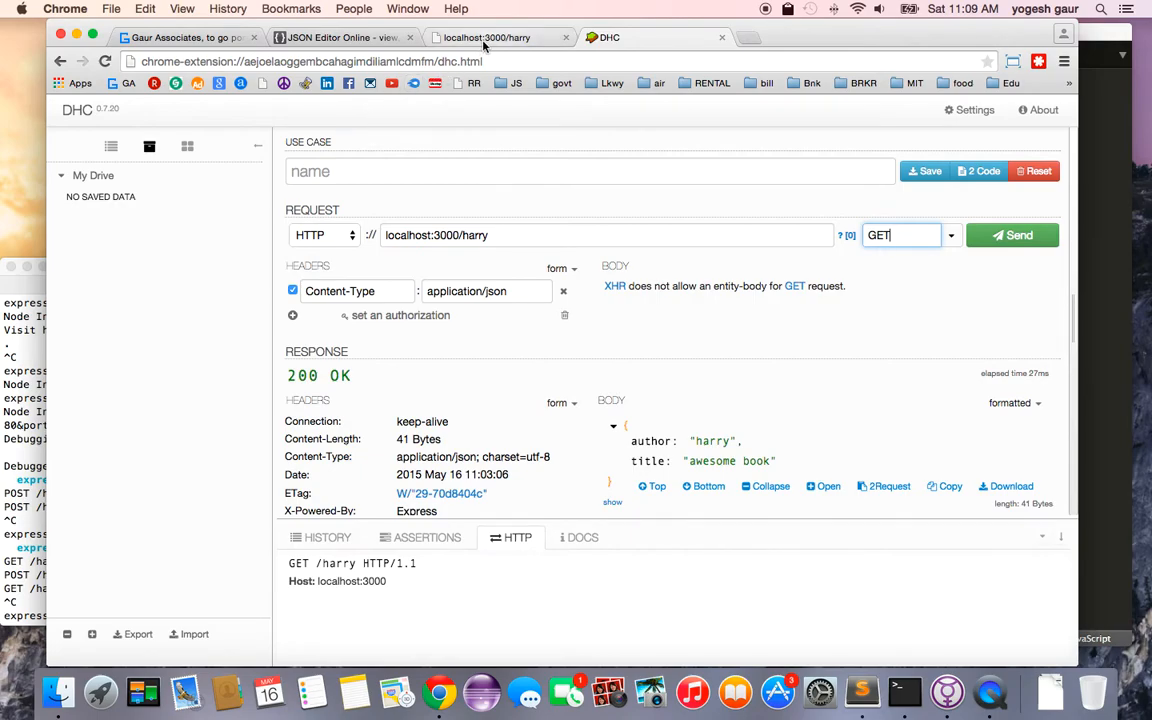
Step: Send GET localhost:3000/harry and get 200 OK with author harry, title awesome book
left_click(862, 692)
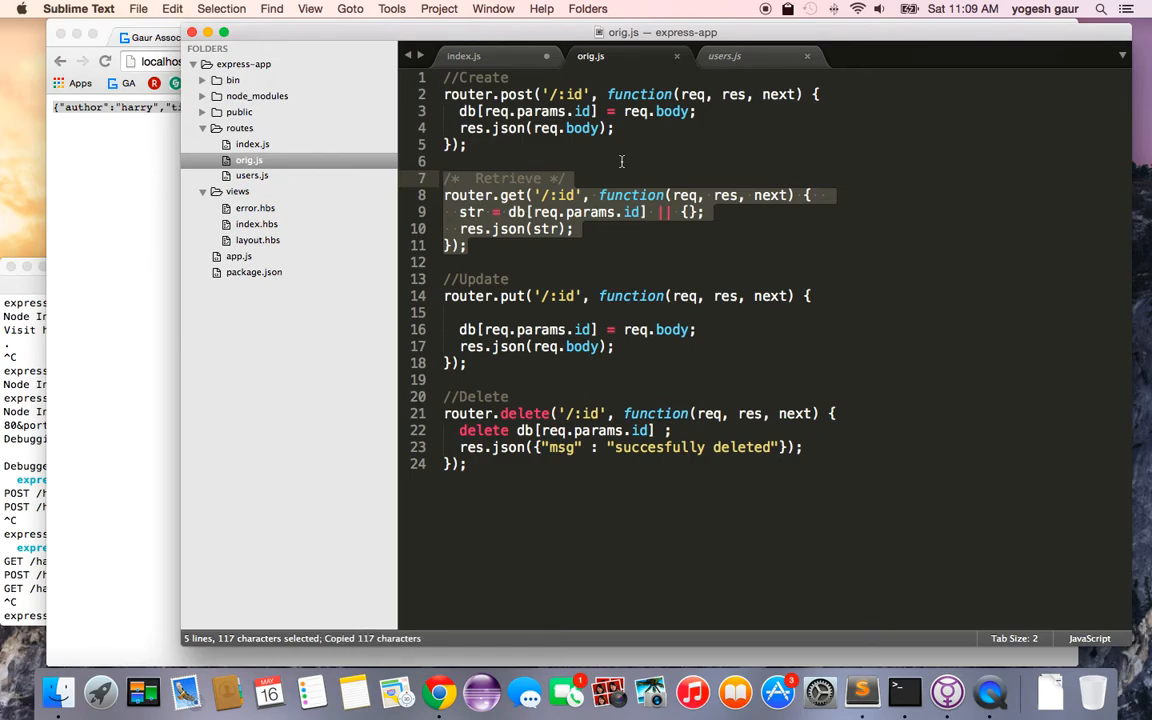
Step: Paste the Retrieve router.get('/:id') block below the Create route in index.js
left_click(464, 56)
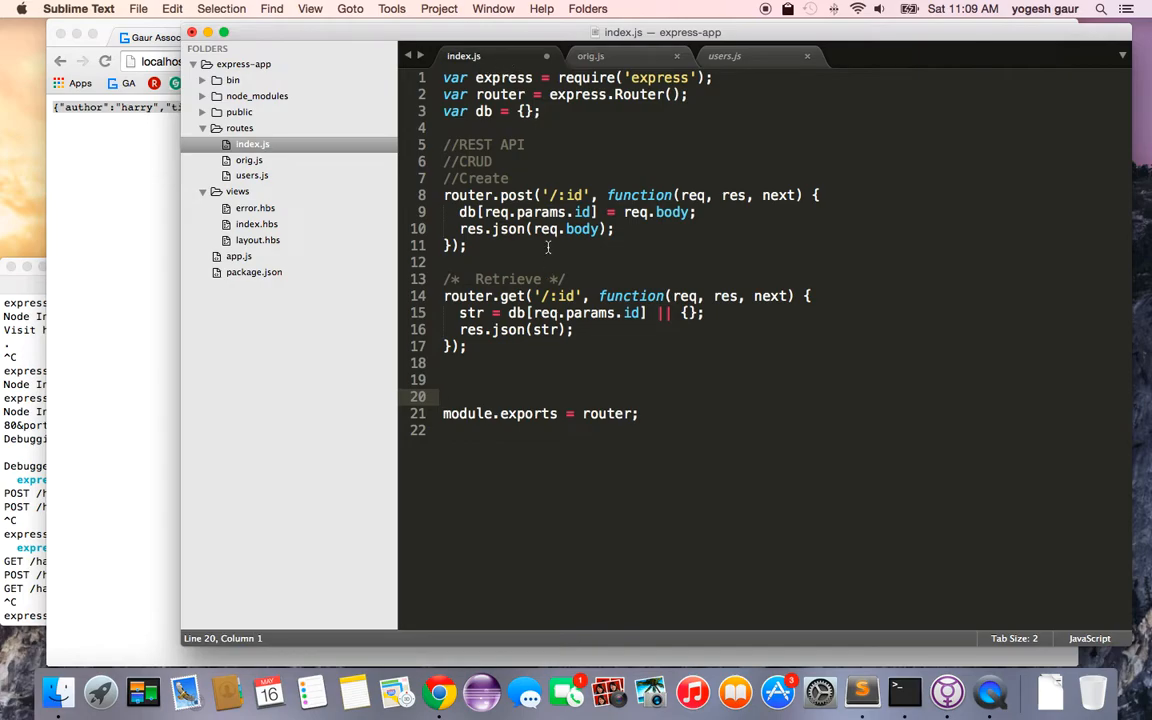
left_click(590, 56)
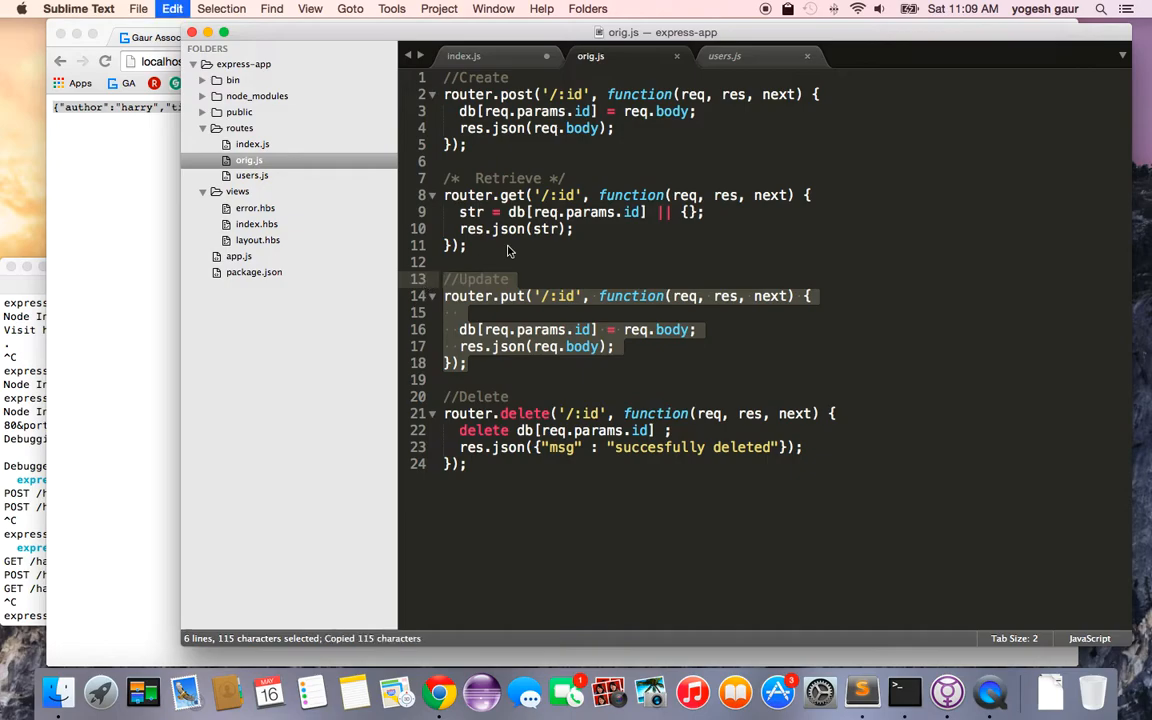
Step: Paste the Update router.put('/:id') block into index.js with blank lines before module.exports, and save
left_click(464, 56)
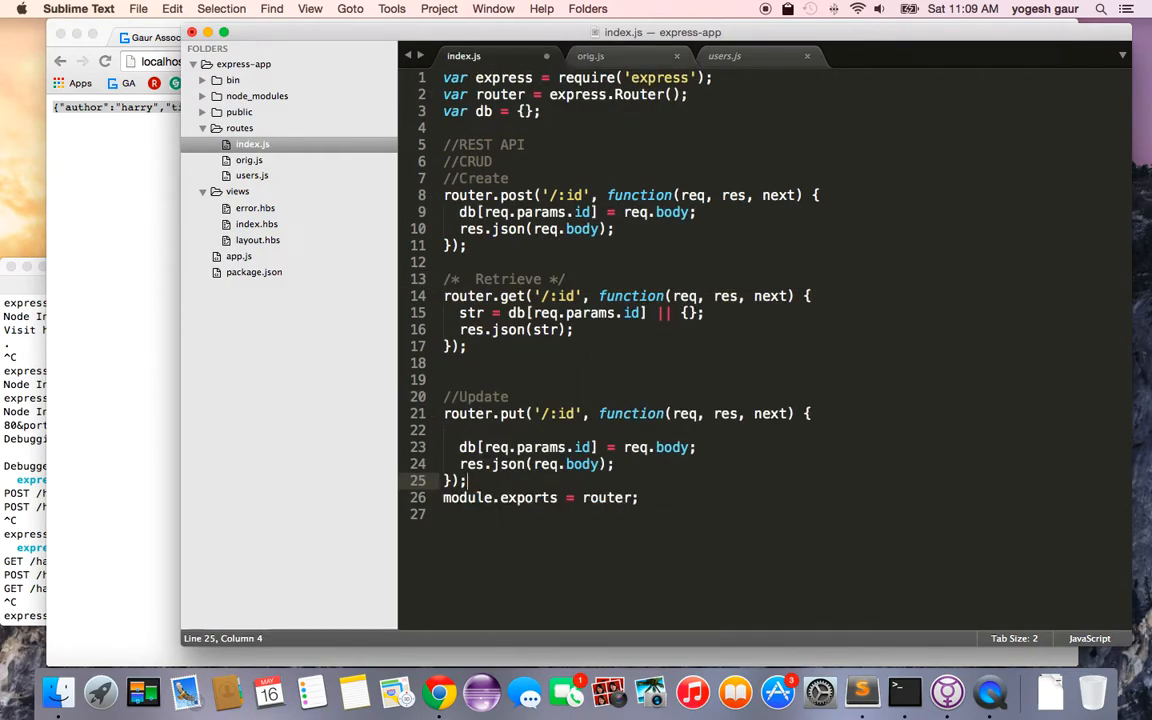
mouse_move(590, 476)
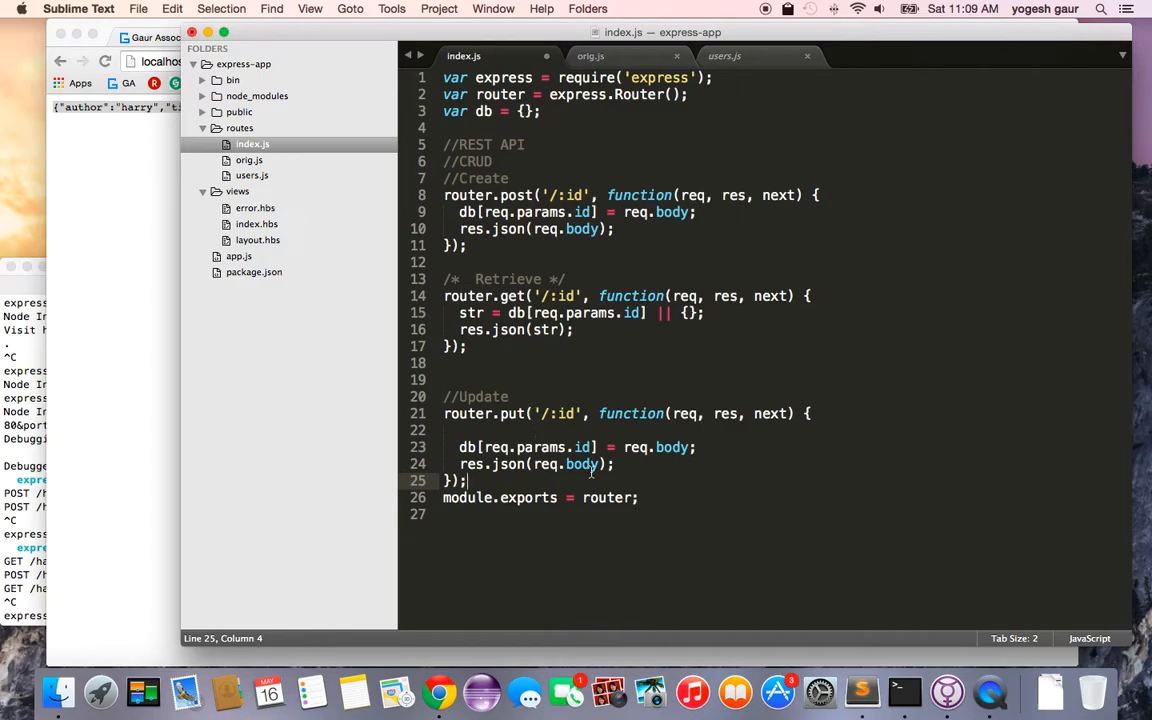
key("enter")
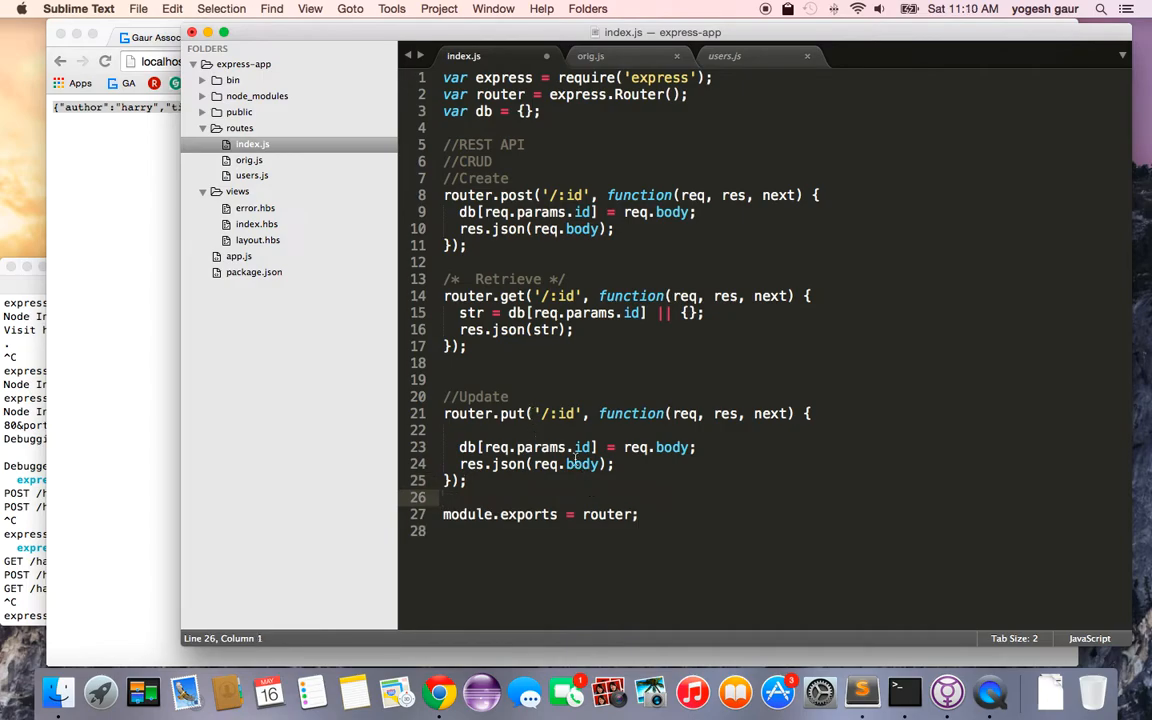
key("cmd+s")
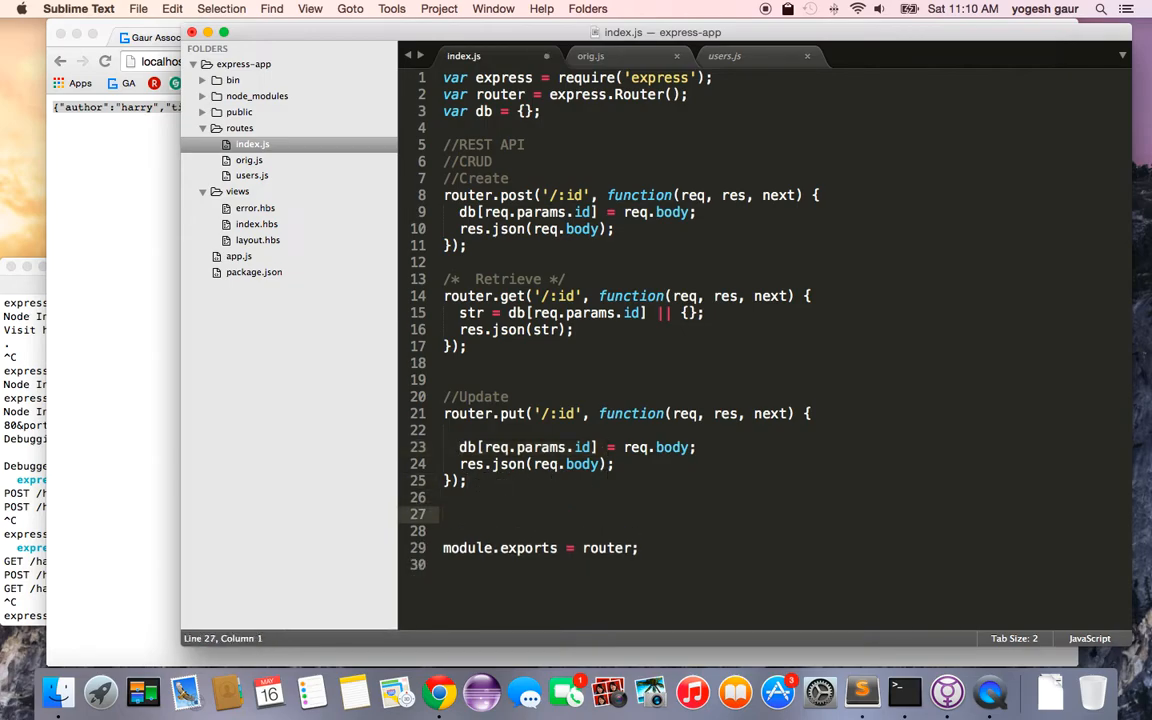
mouse_move(464, 56)
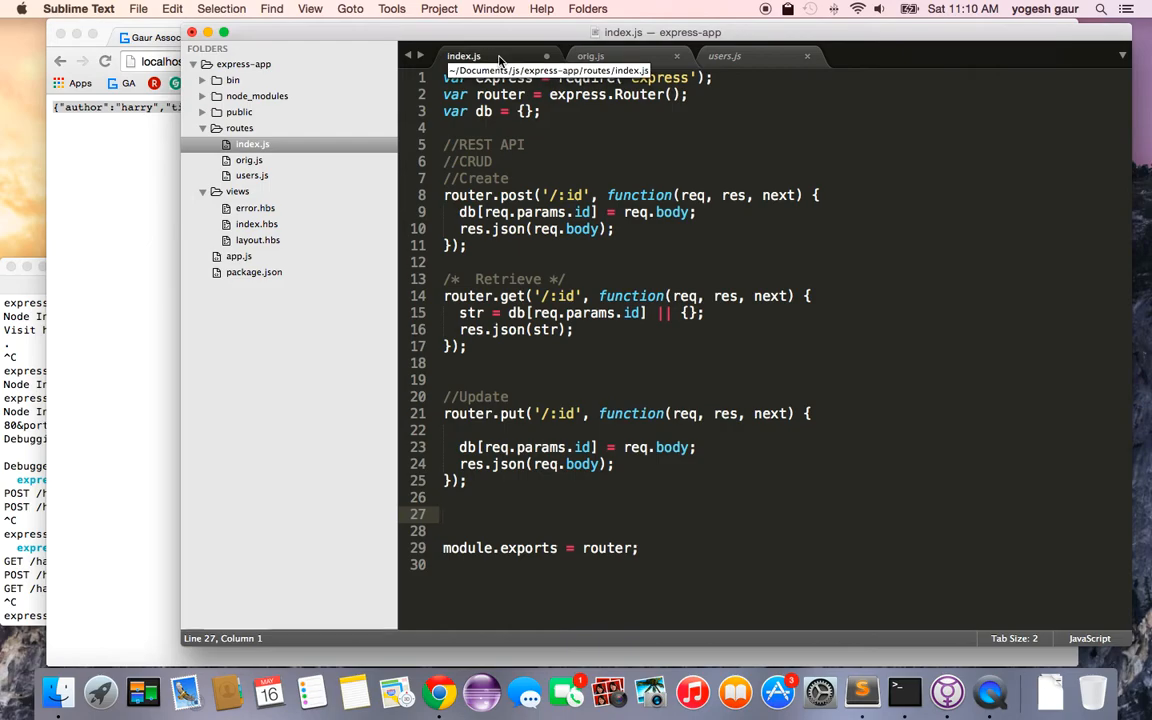
left_click(590, 56)
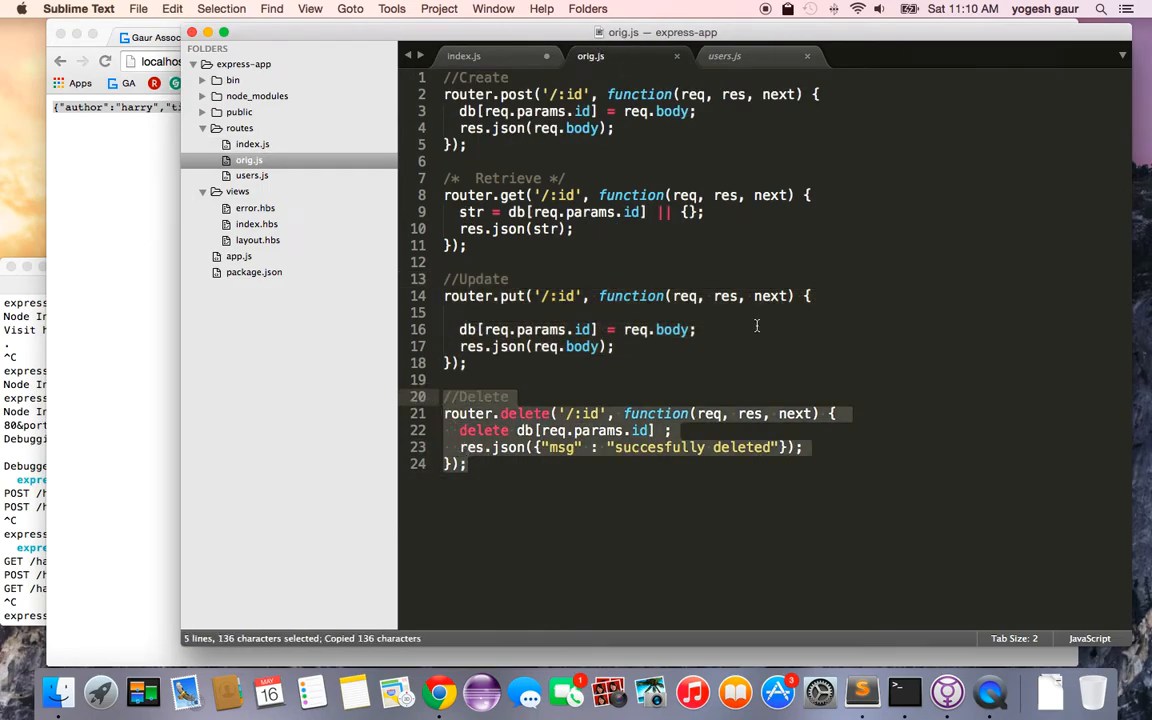
Step: Paste the Delete router.delete('/:id') block below the Update route in index.js
left_click(464, 56)
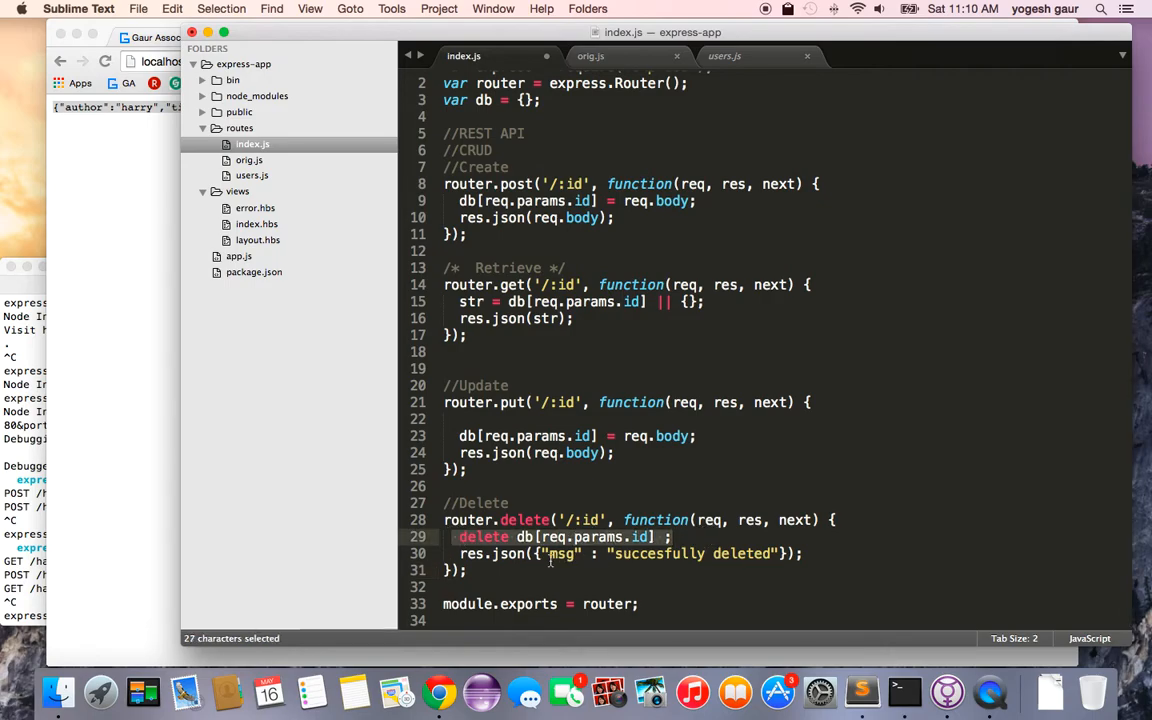
mouse_move(628, 574)
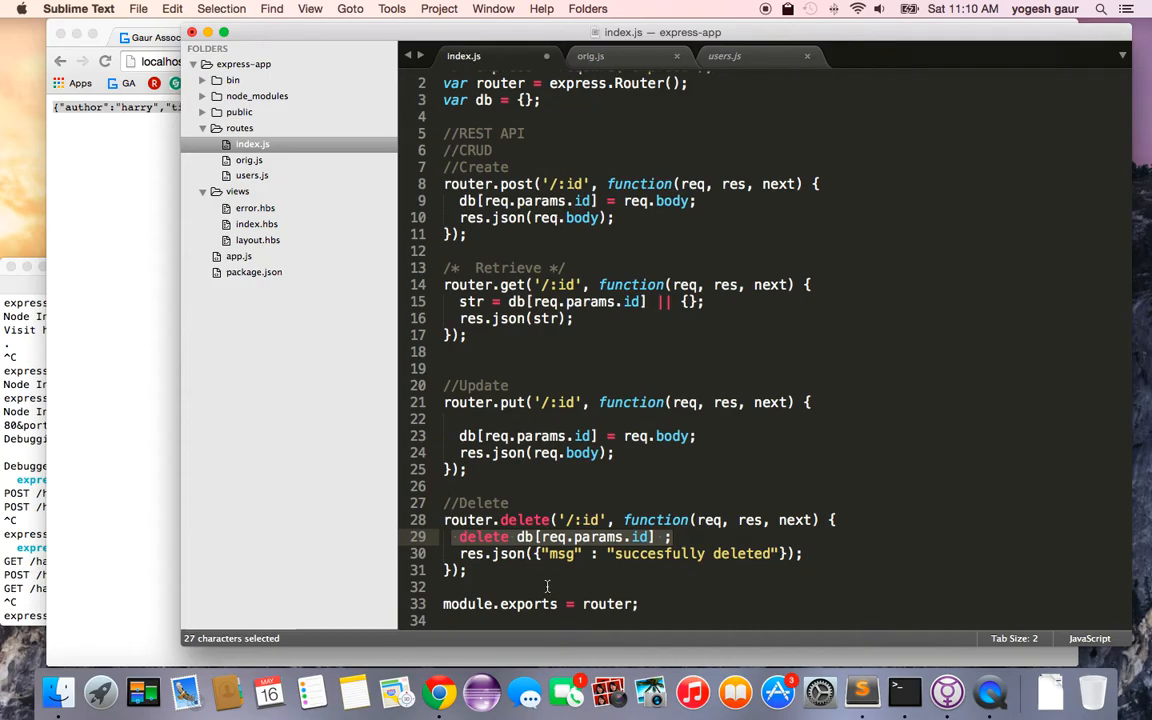
Step: Scroll up to review the Create, Retrieve, Update and Delete routes before the export
scroll("up", 3)
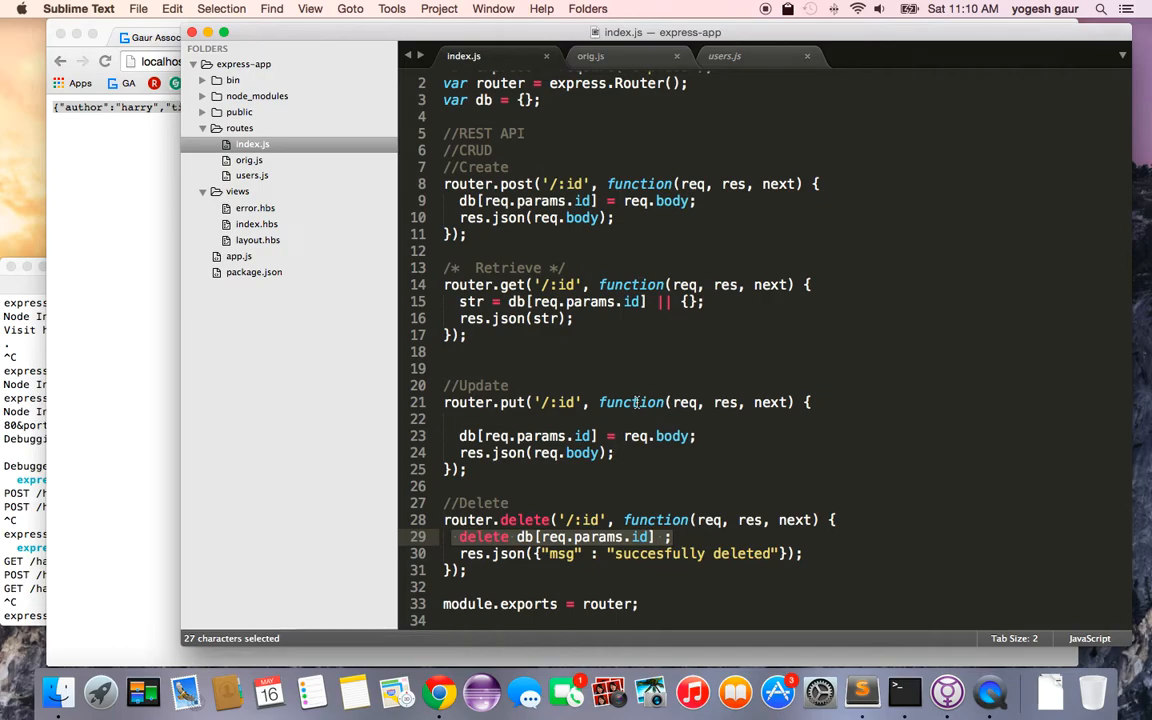
mouse_move(648, 360)
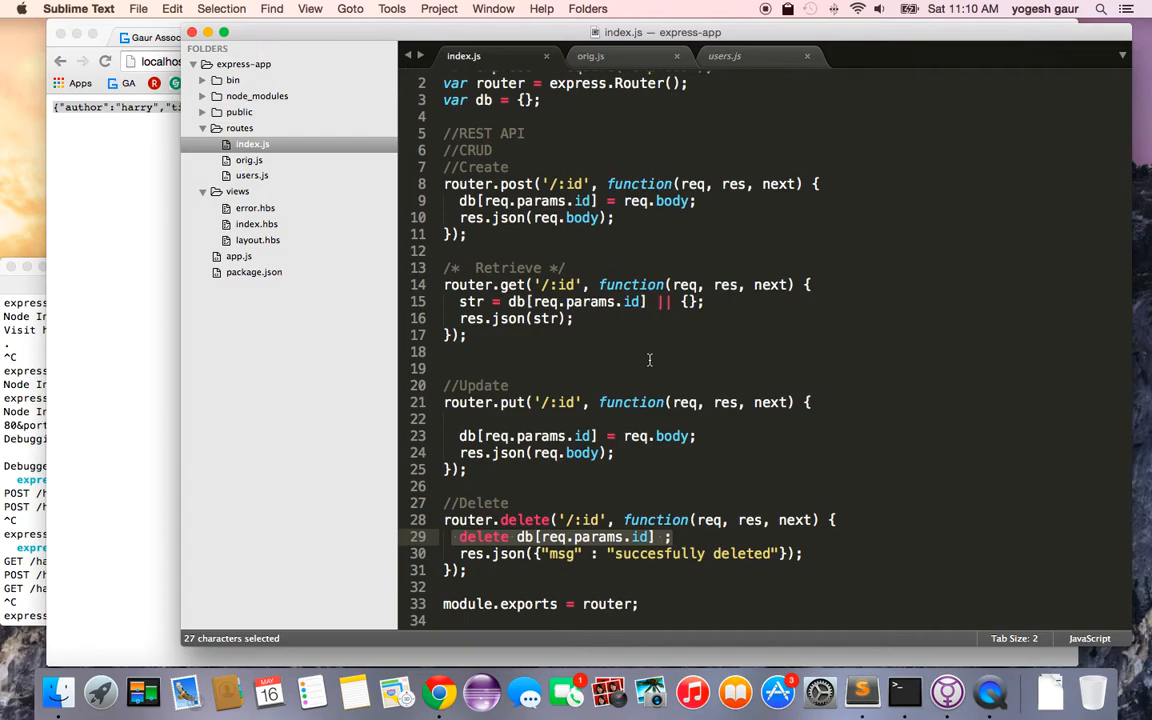
mouse_move(444, 408)
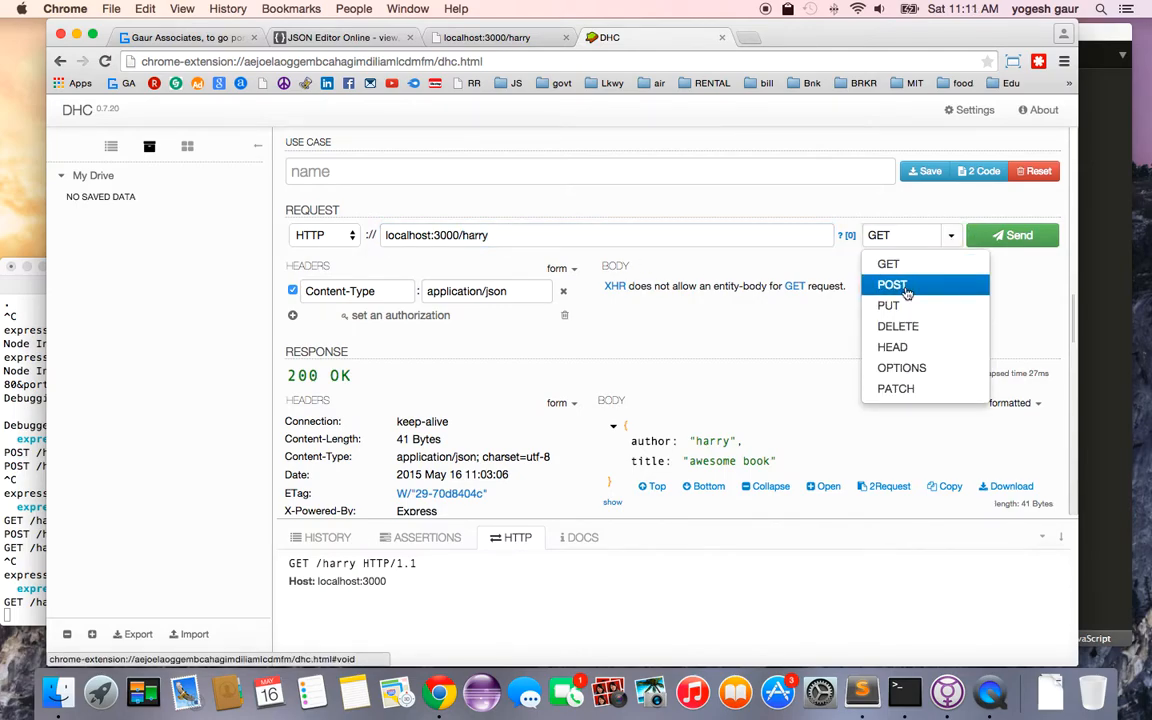
Step: POST the harry book JSON to localhost:3000/harry, get 200 OK, and view the record in the browser
left_click(892, 284)
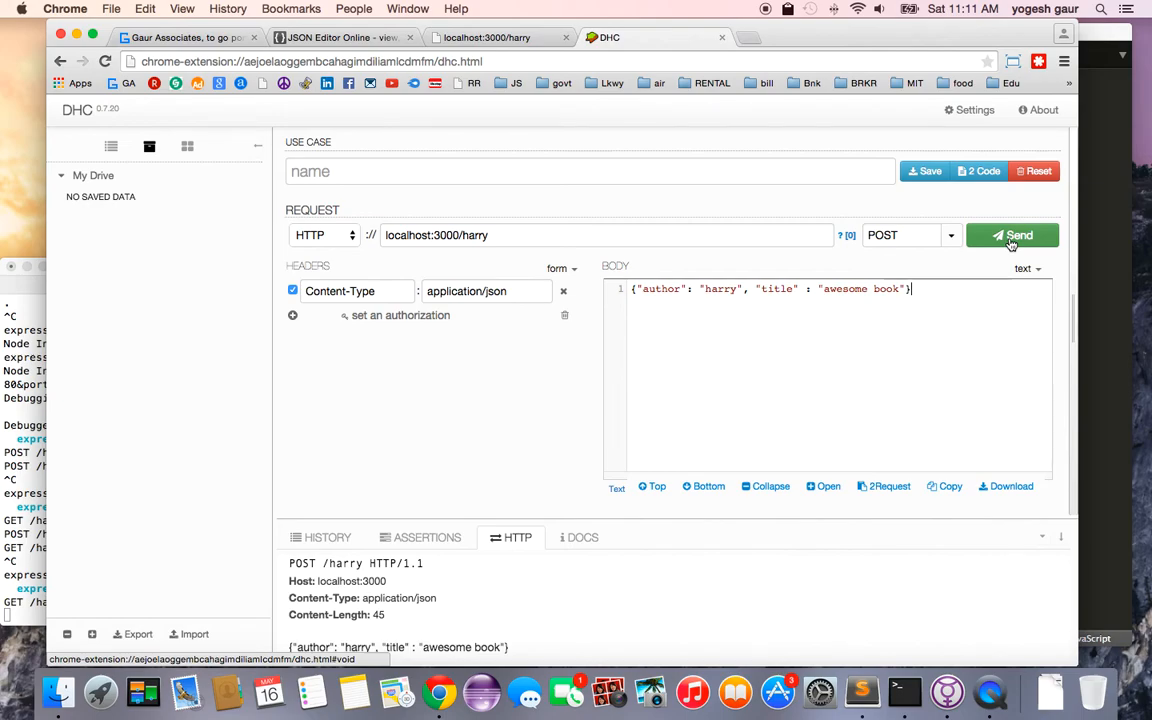
left_click(1012, 236)
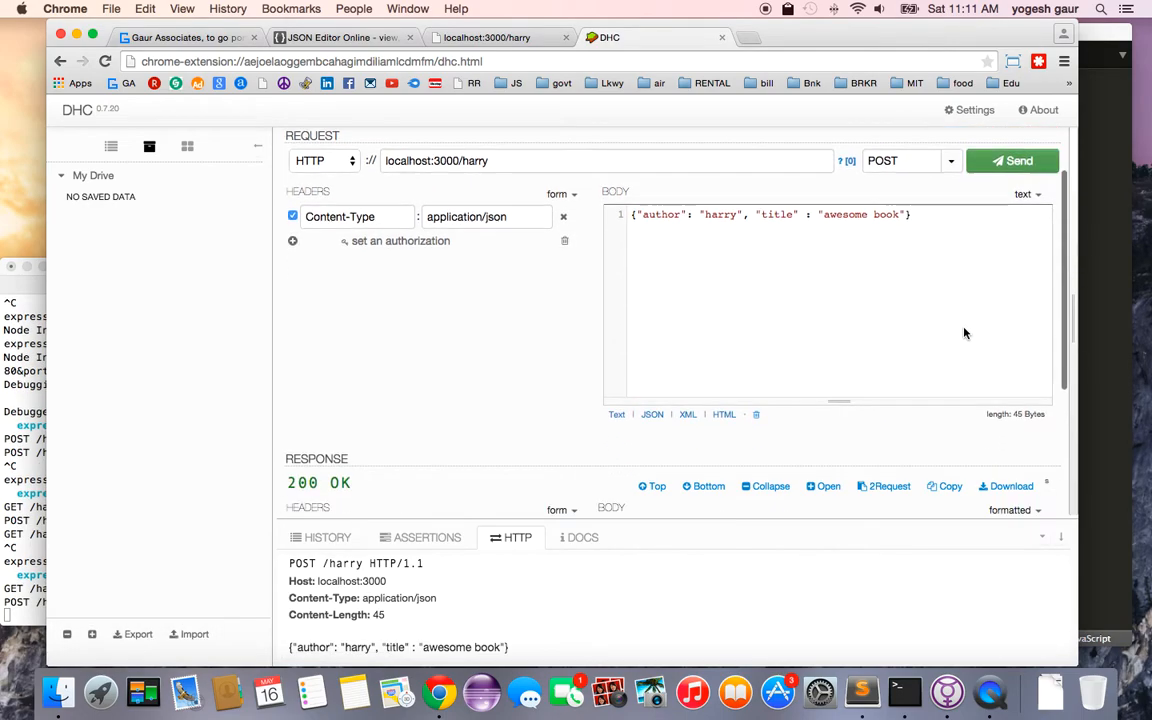
scroll("down", 3)
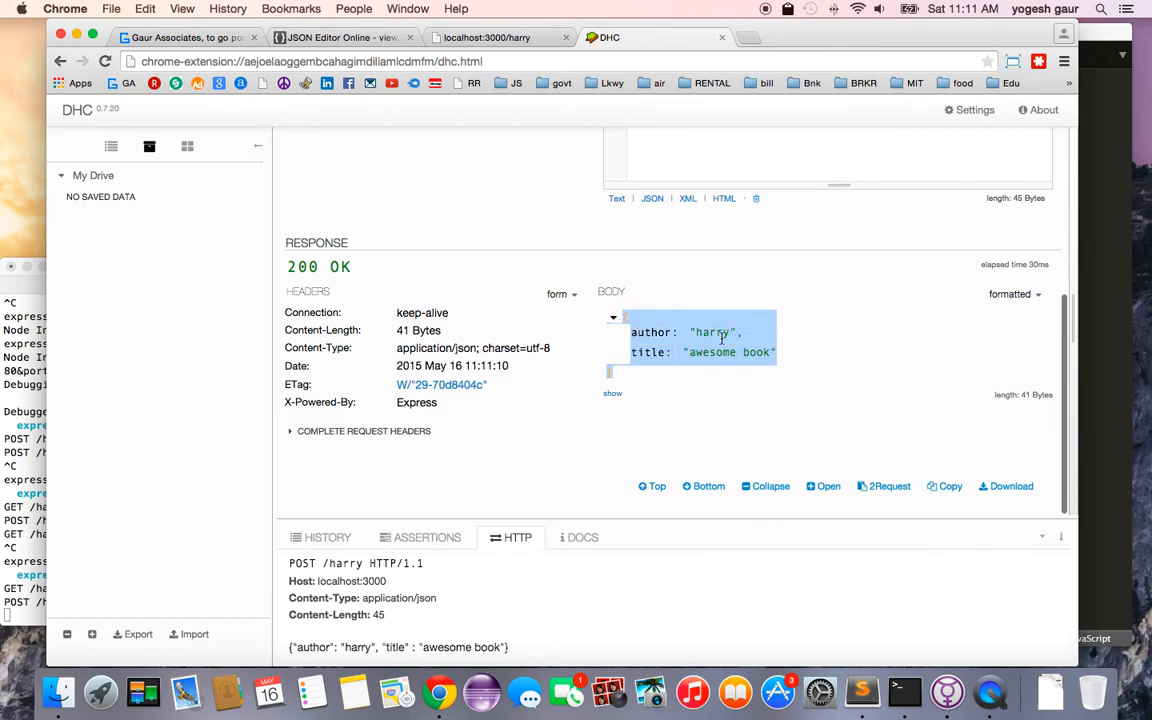
mouse_move(1108, 364)
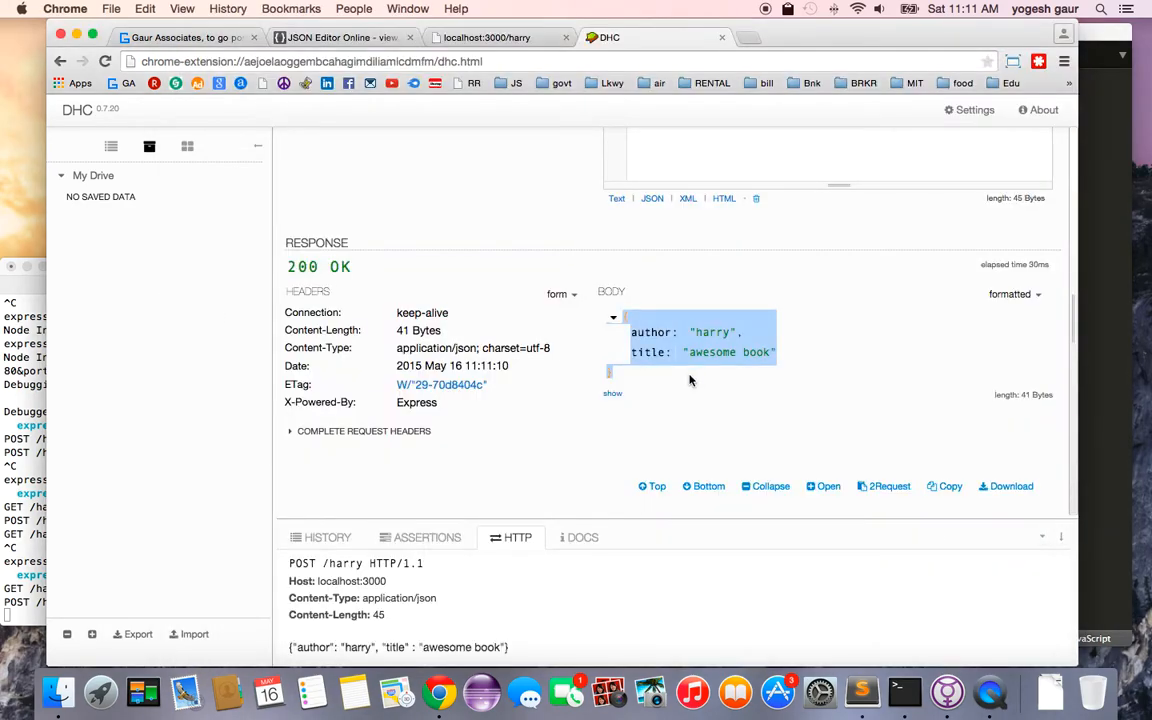
mouse_move(538, 222)
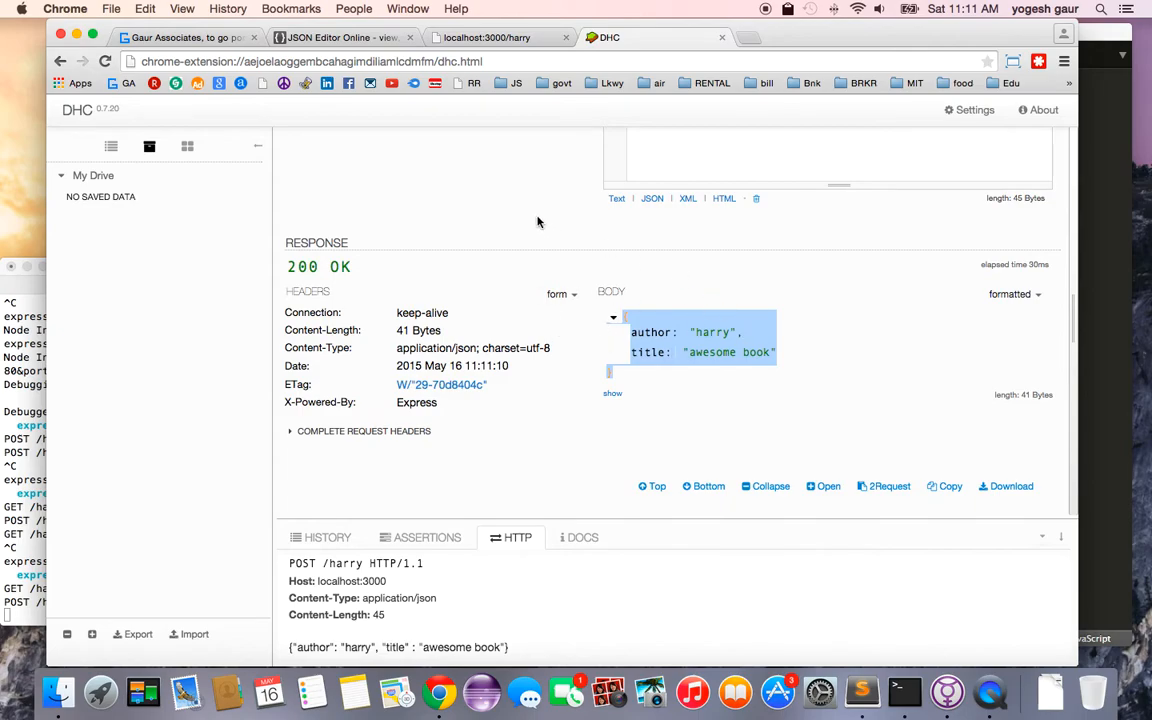
left_click(488, 36)
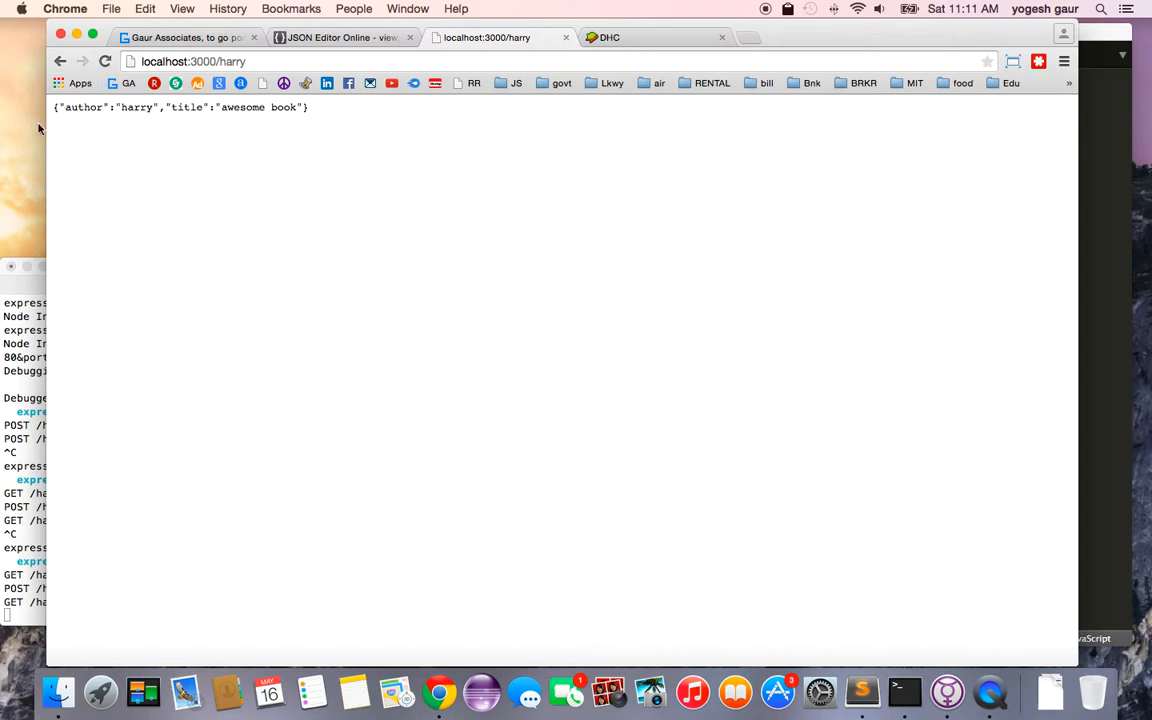
Step: Change the request body title to 'new awesome book' and switch the method to PUT
left_click(608, 36)
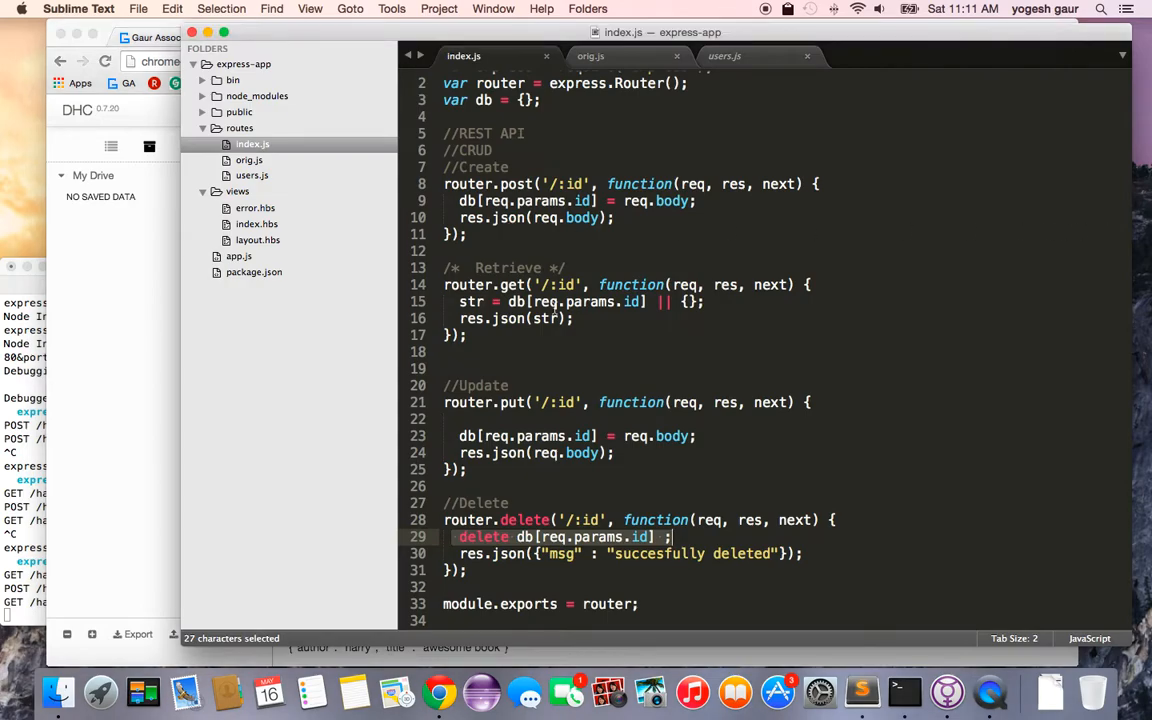
left_click(440, 692)
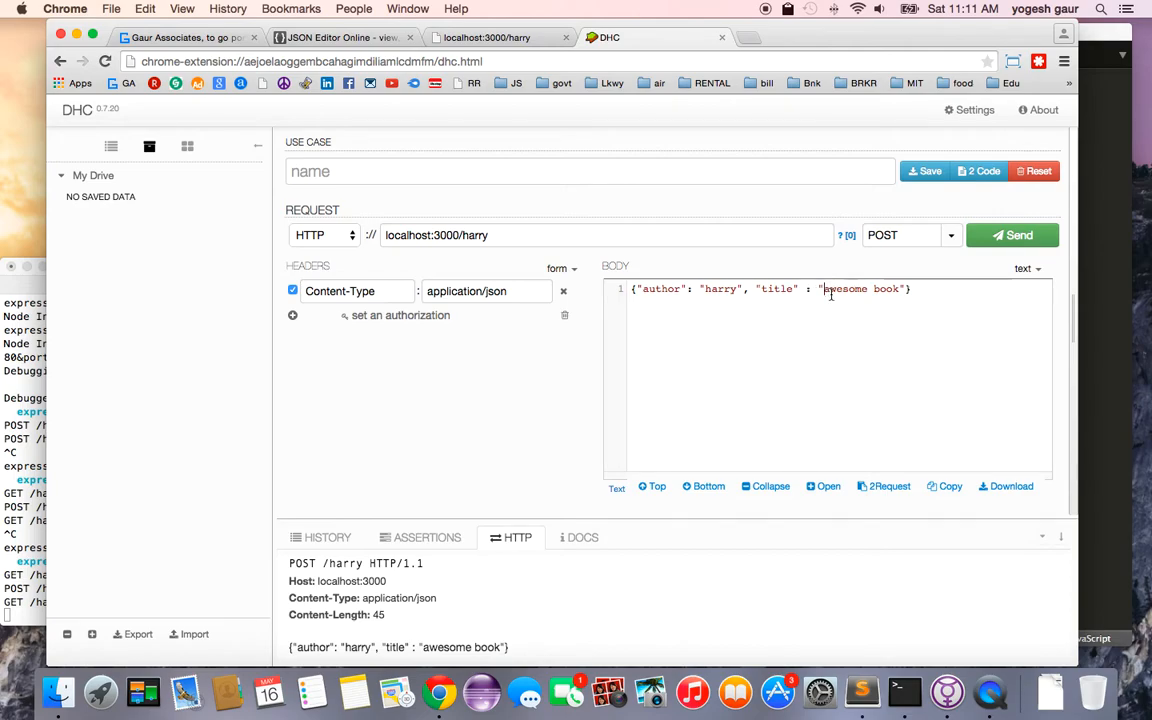
type("new")
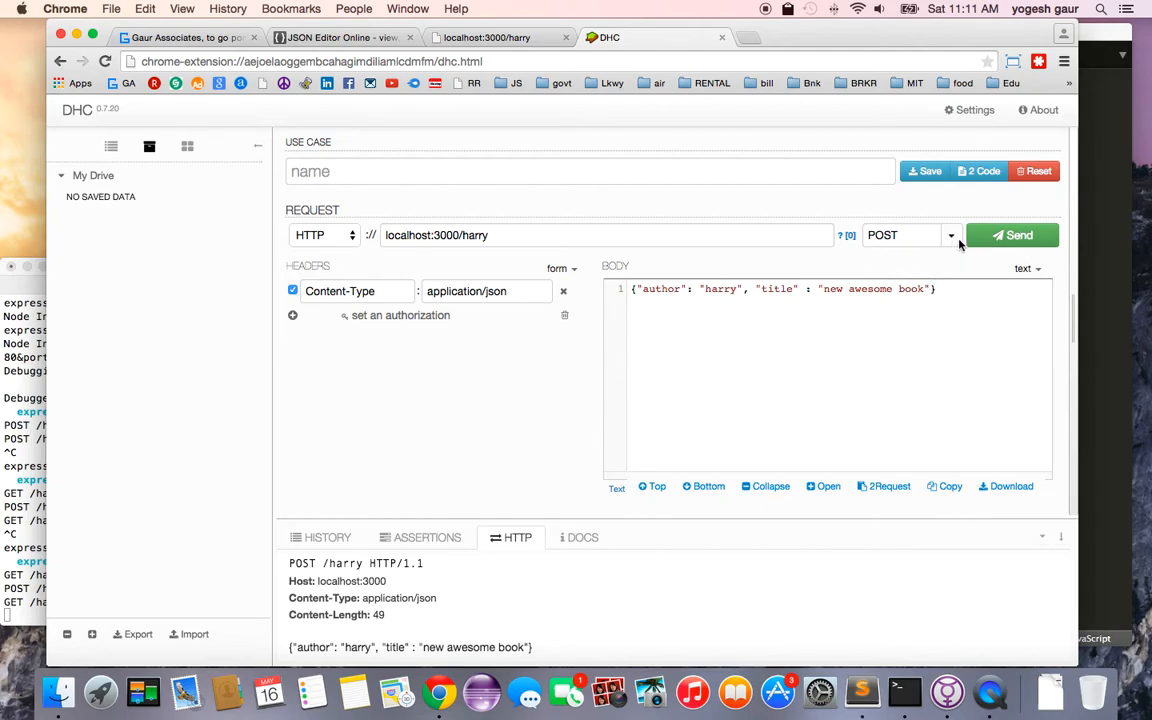
left_click(910, 234)
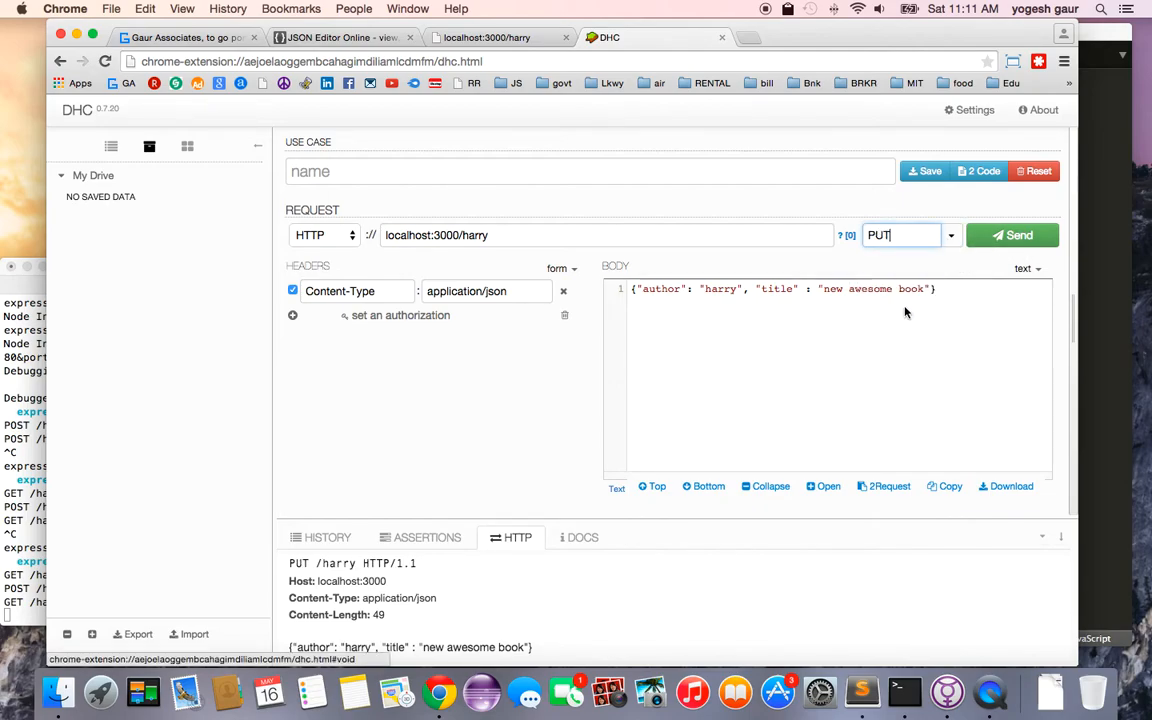
Step: Send the PUT to localhost:3000/harry, get 200 OK, and check the record in the browser
left_click(1012, 236)
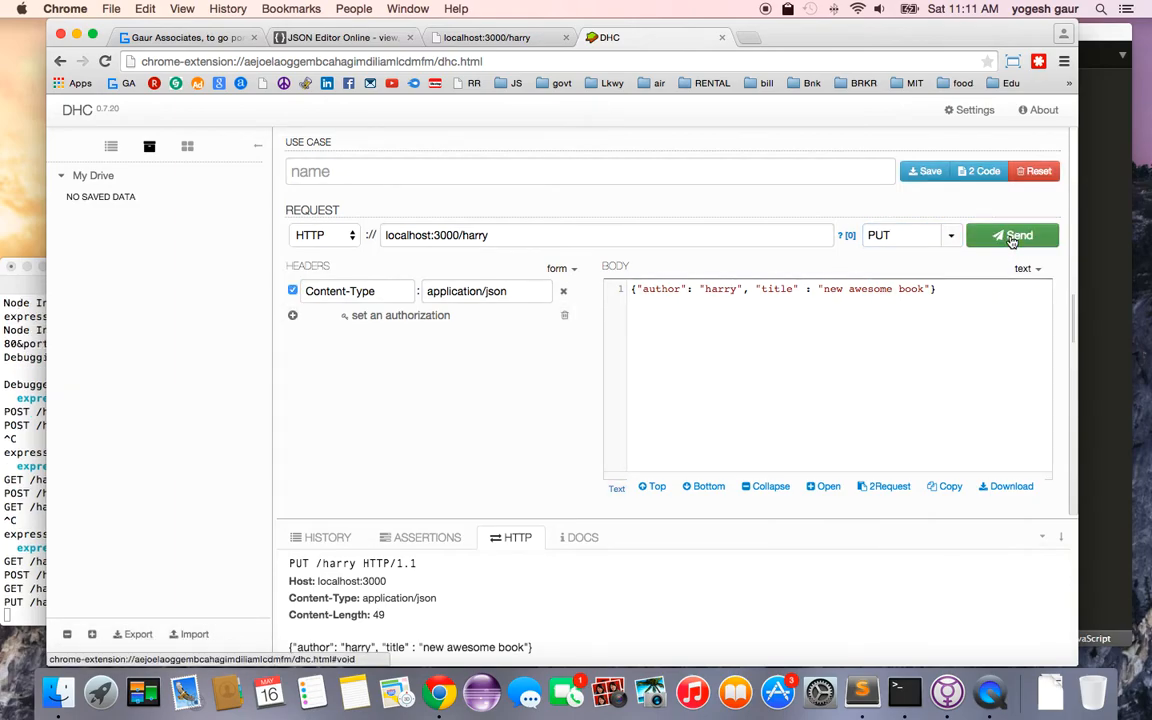
left_click(1012, 236)
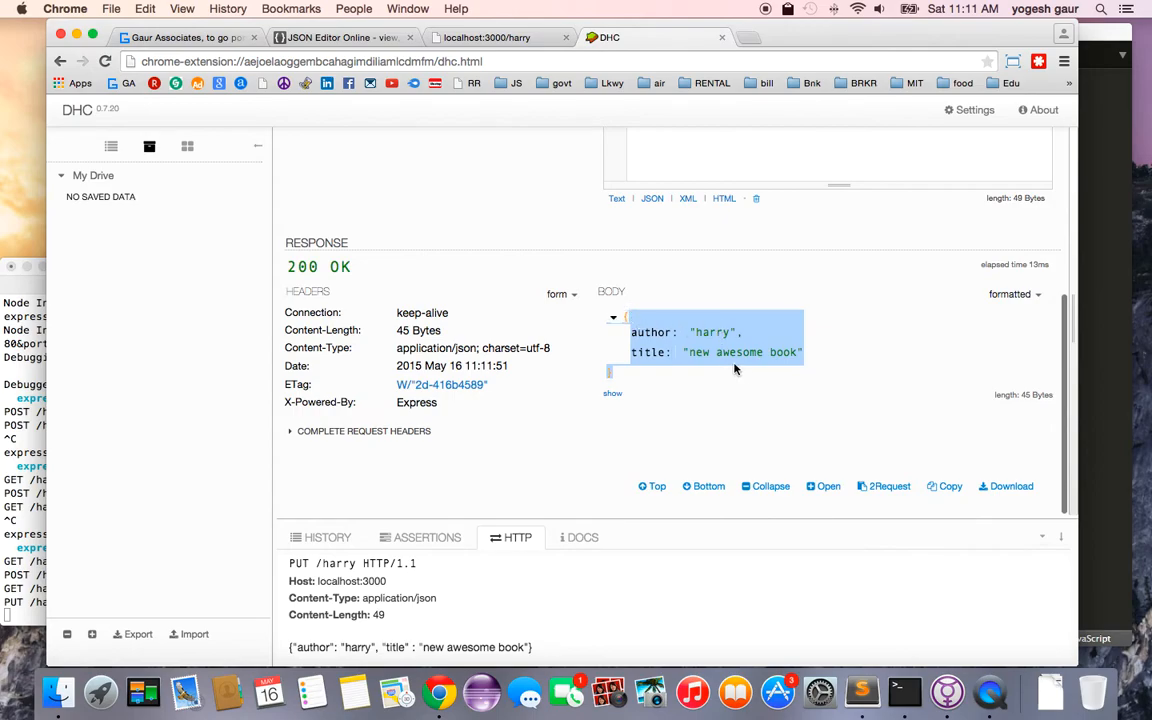
left_click(488, 36)
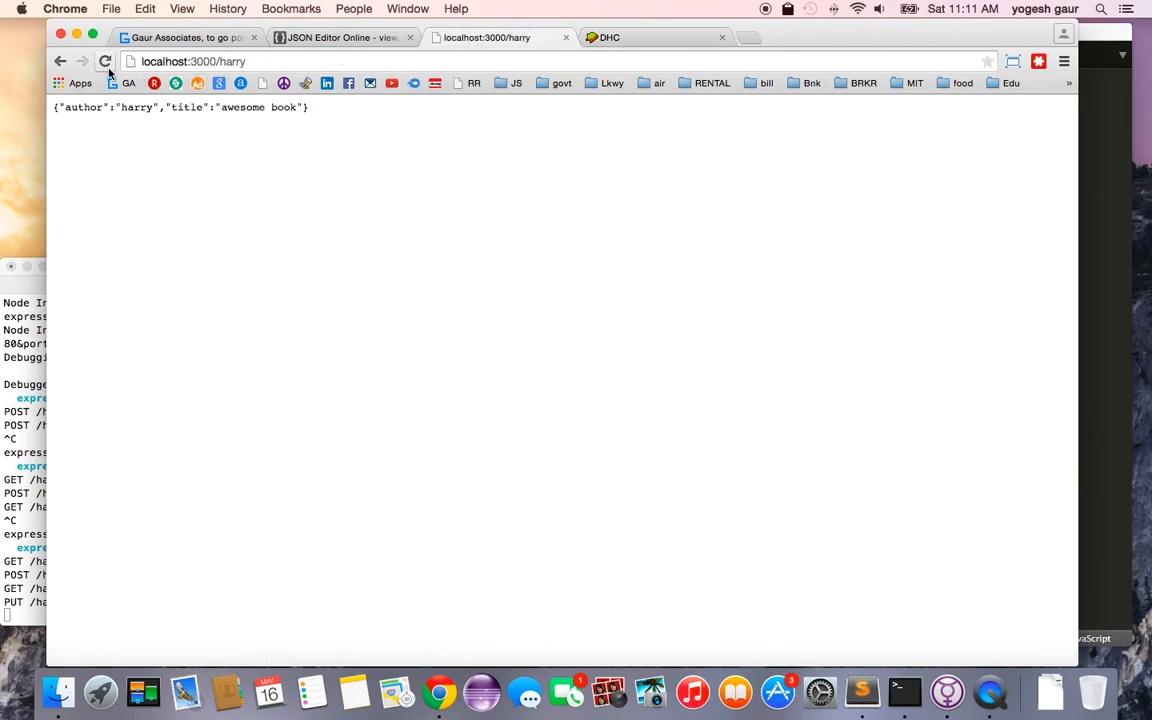
Step: Reload the harry record page, then set the DHC request for localhost:3000/harry to DELETE
left_click(104, 60)
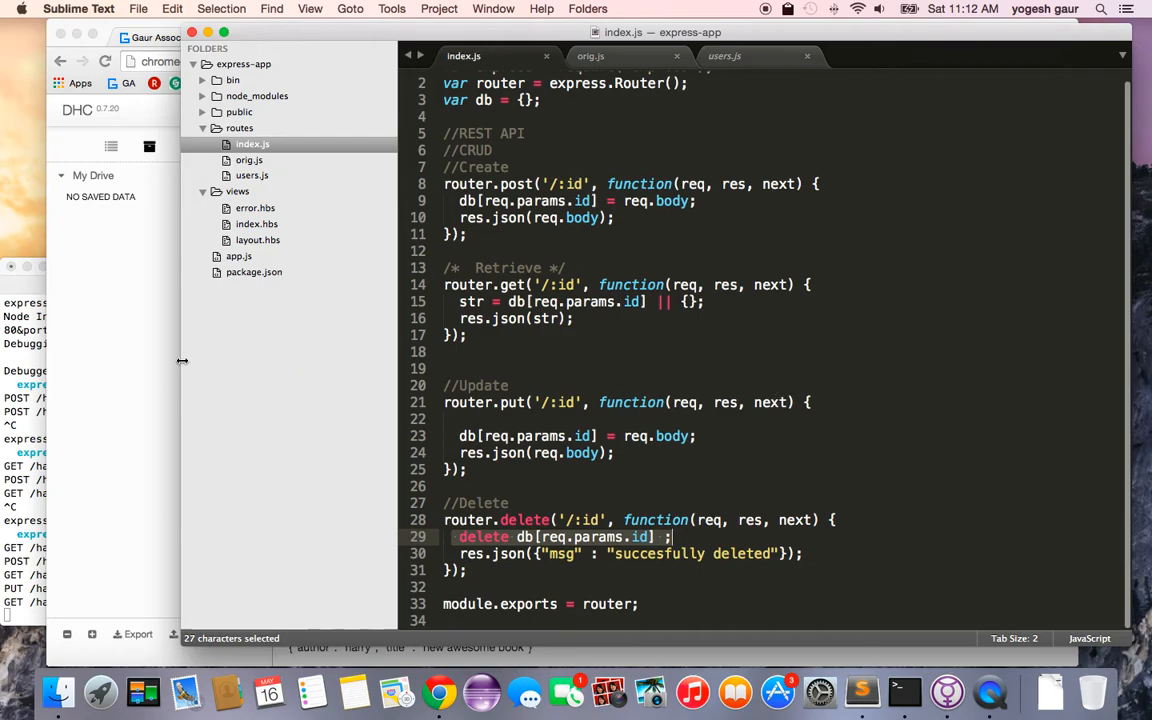
left_click(440, 692)
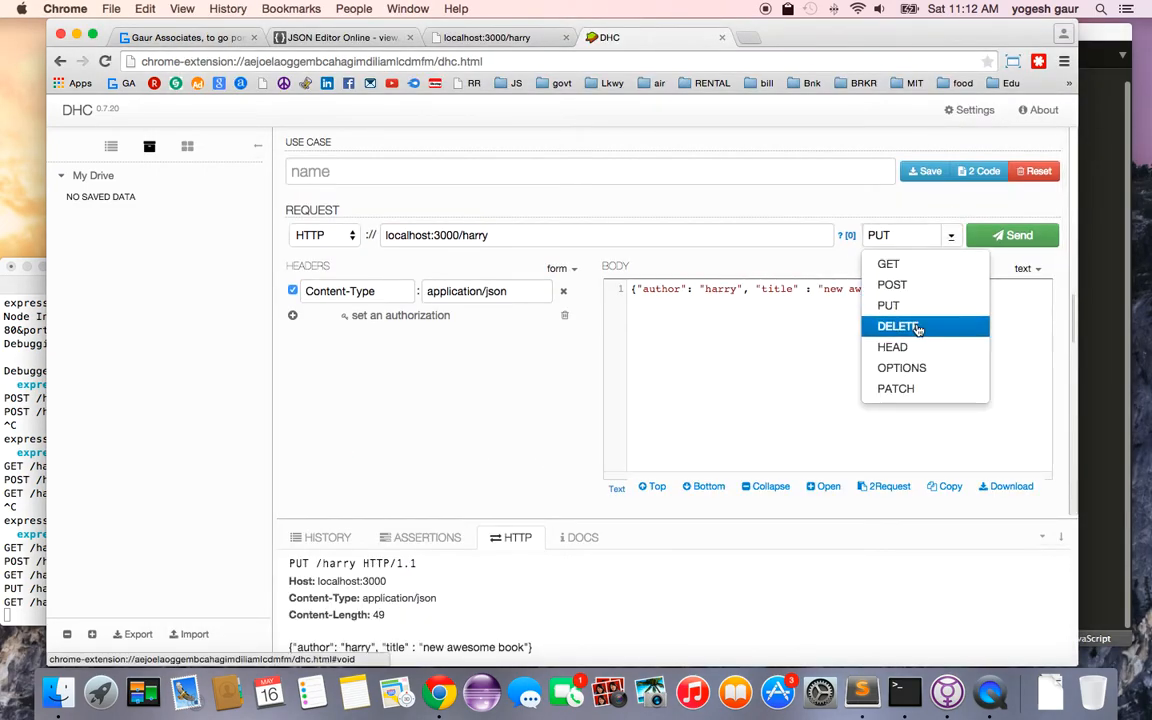
left_click(896, 326)
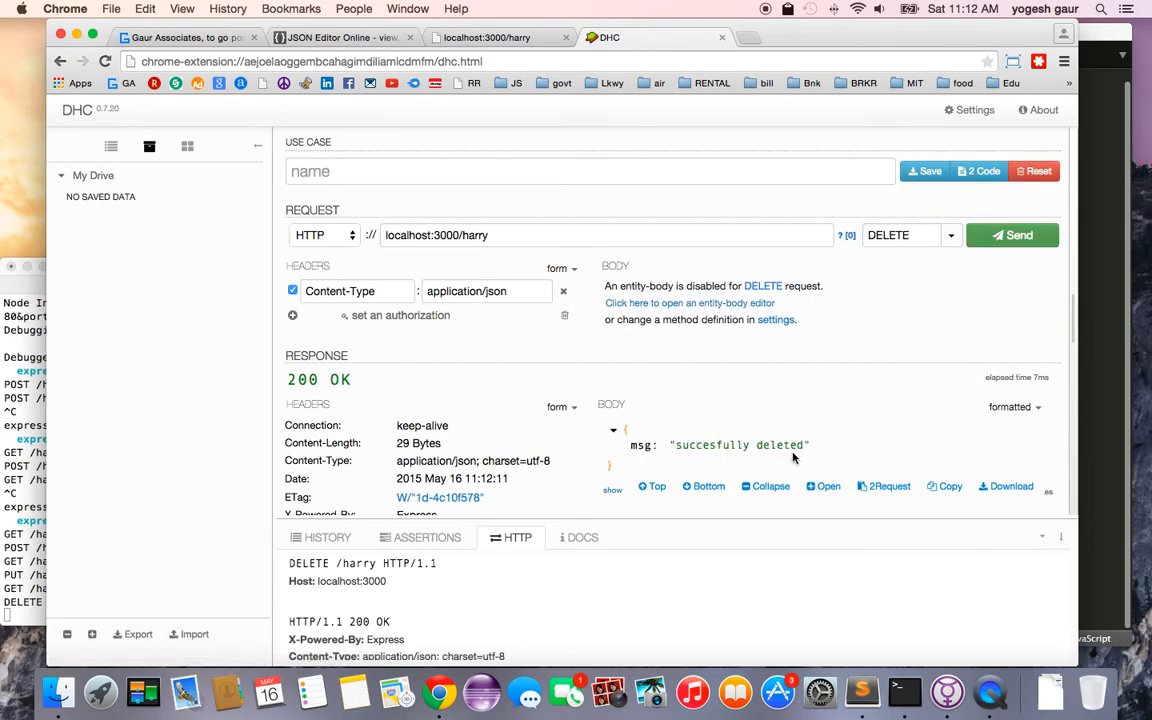
Step: Reload localhost:3000/harry in the browser to confirm the record was deleted
left_click(488, 36)
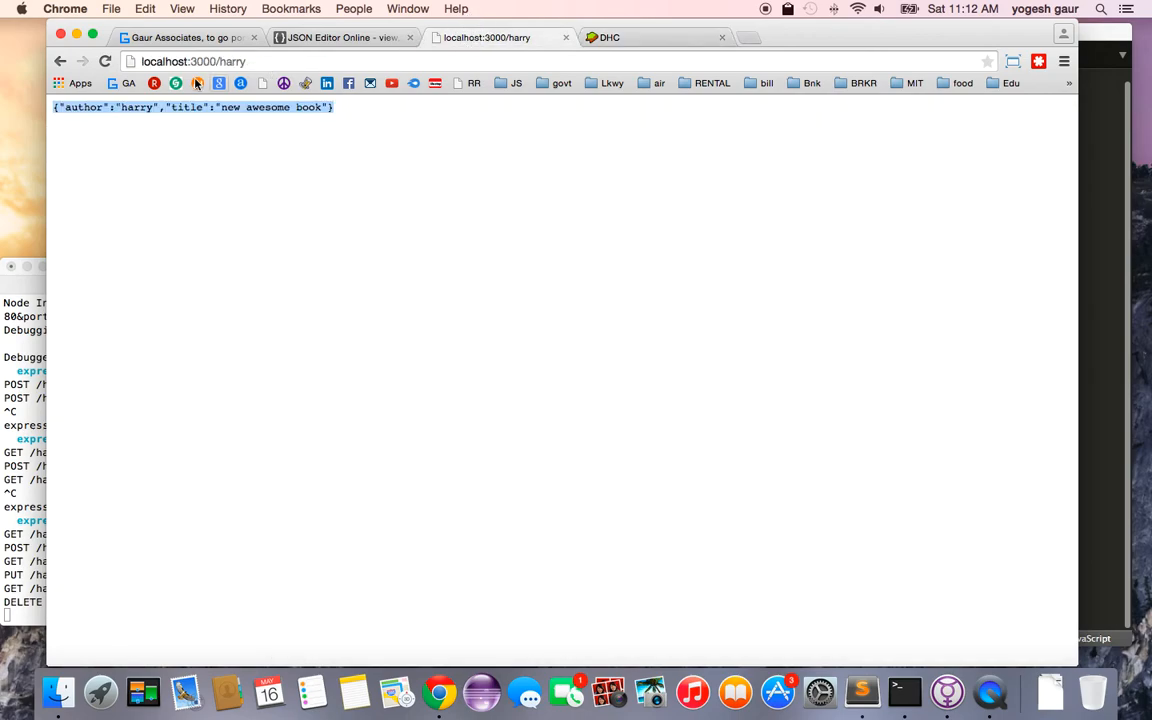
left_click(104, 60)
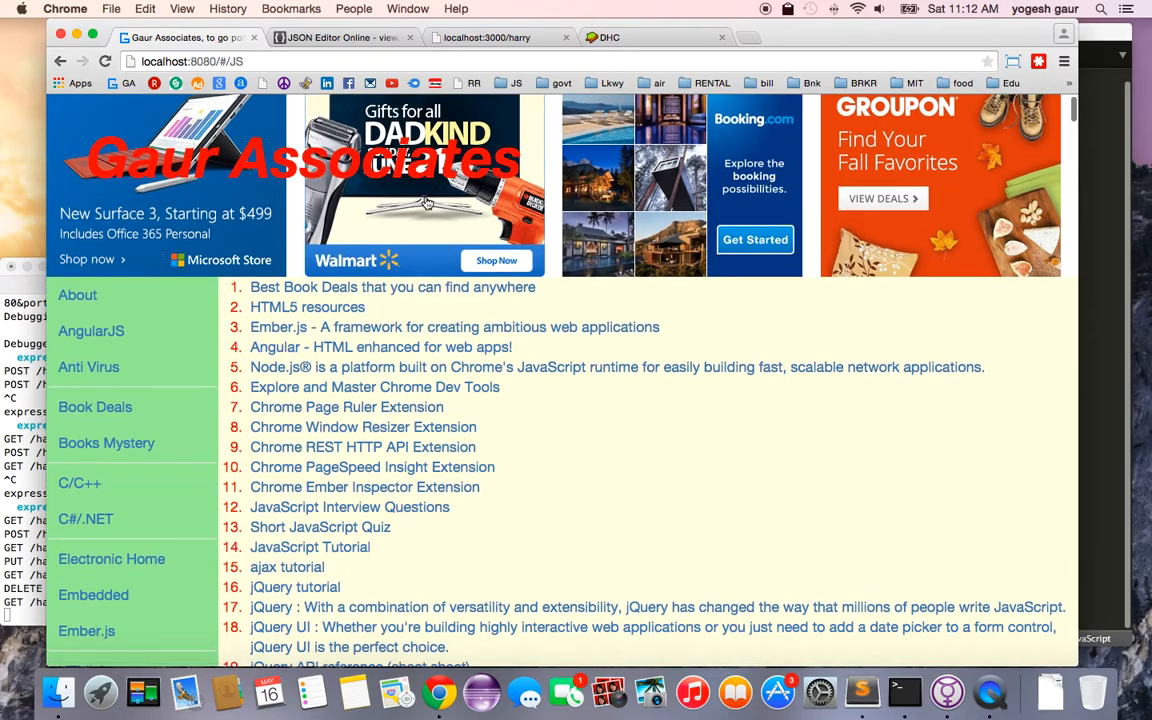
scroll("down", 3)
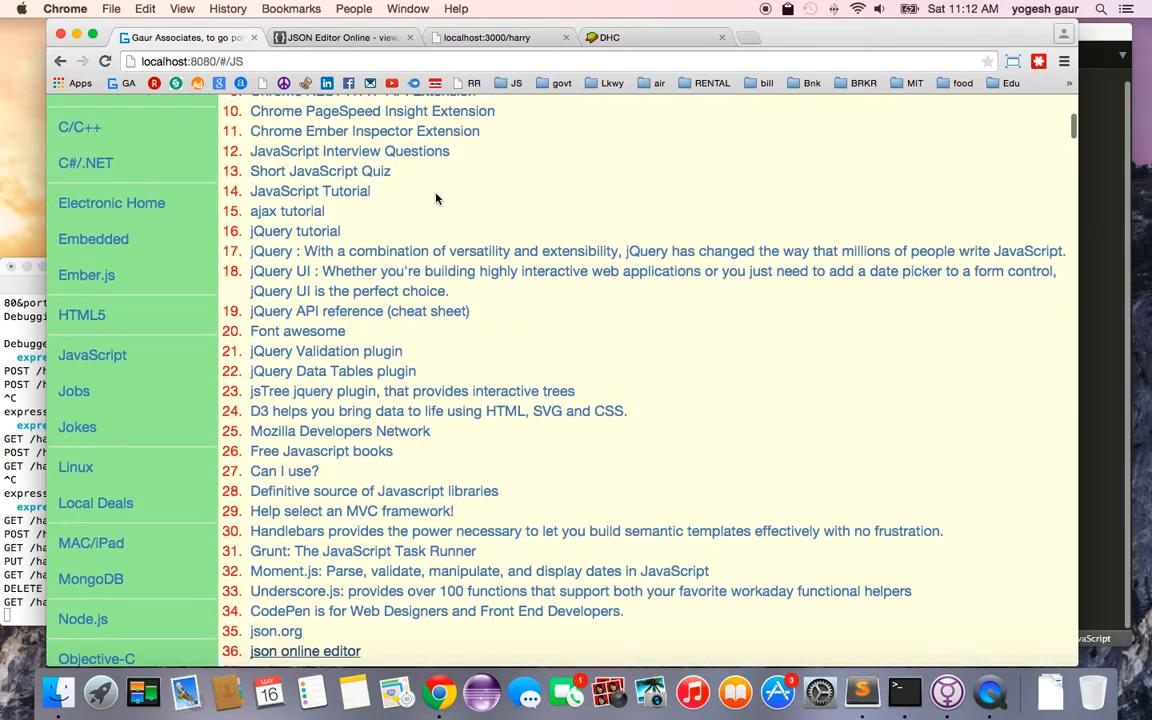
scroll("down", 3)
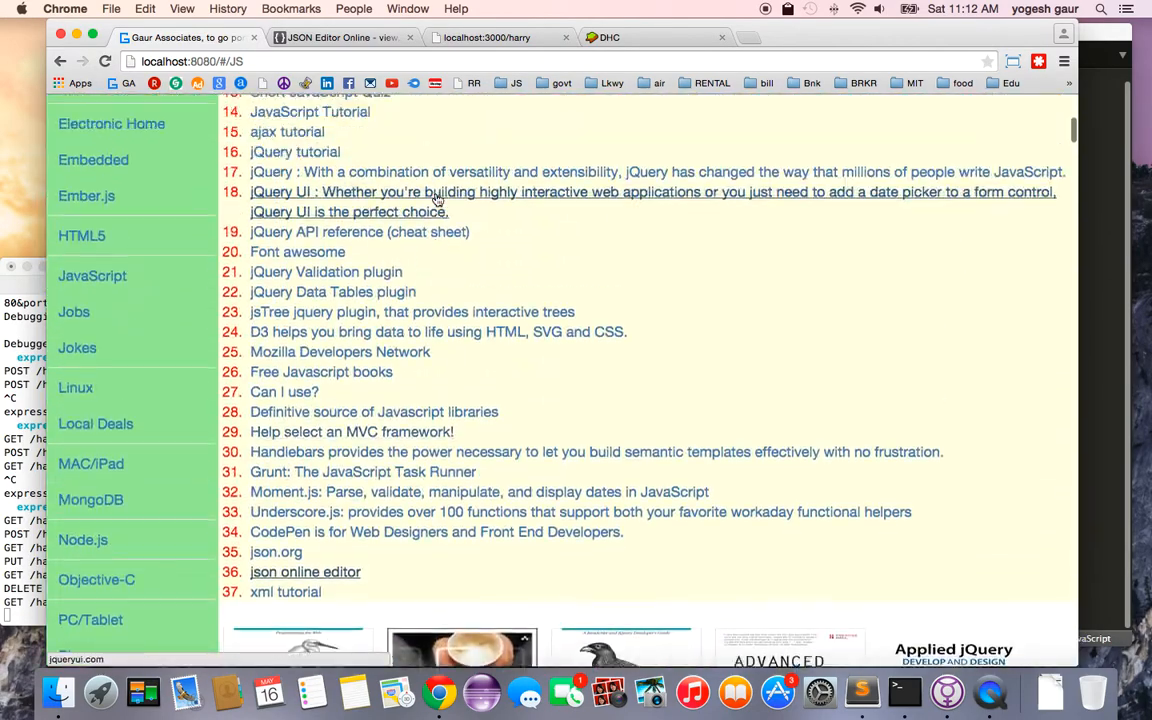
scroll("up", 3)
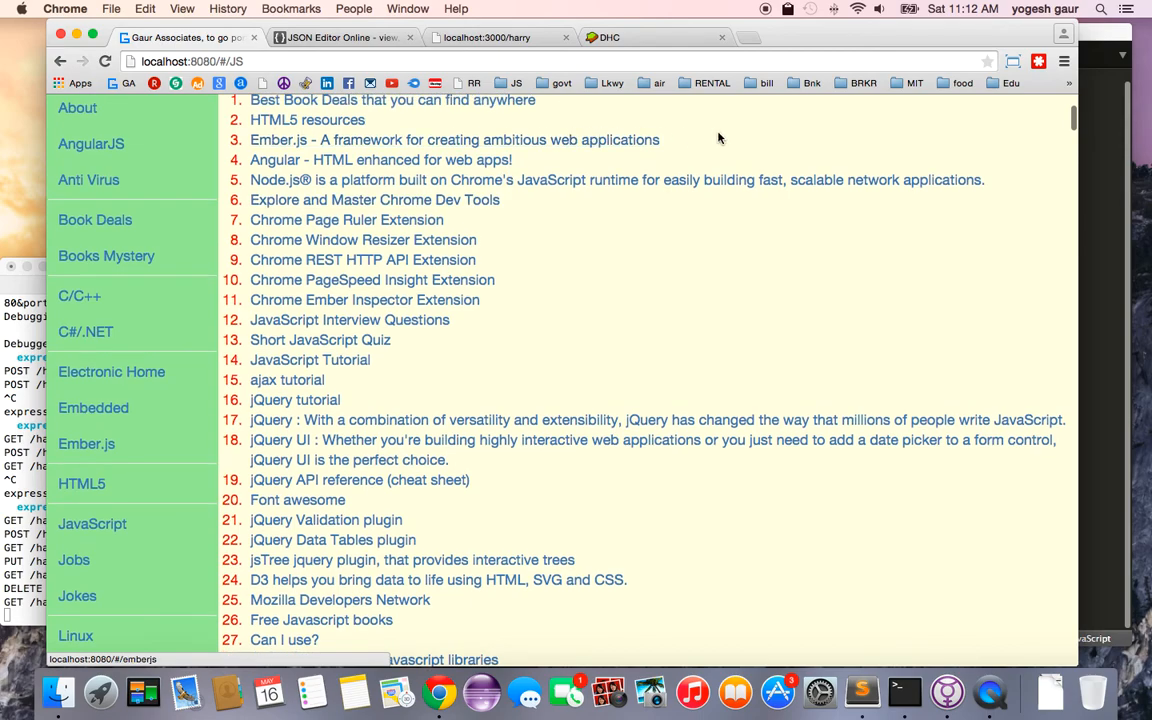